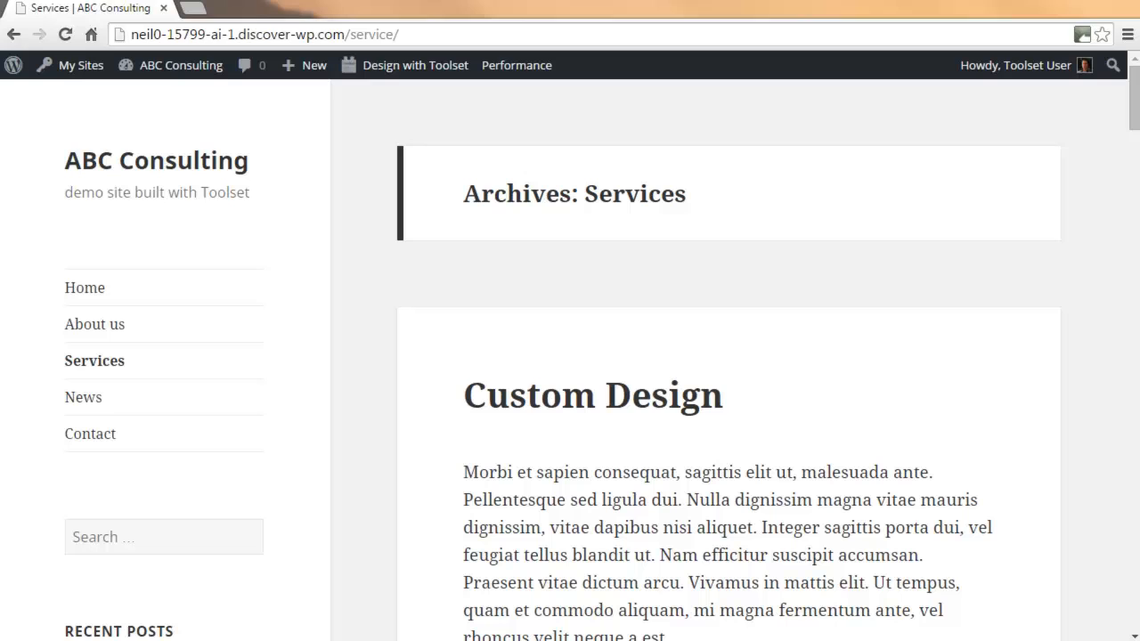
pyautogui.moveTo(1131, 98)
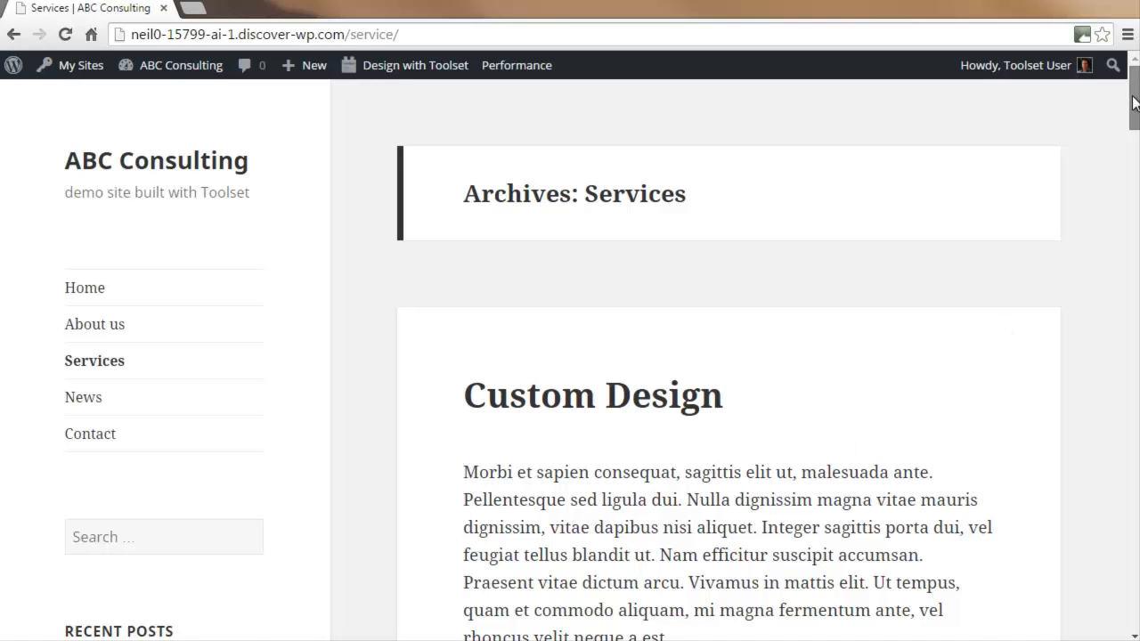
# Go to the ABC Consulting admin dashboard and bring up the Views WordPress Archives list
pyautogui.scroll(-3)
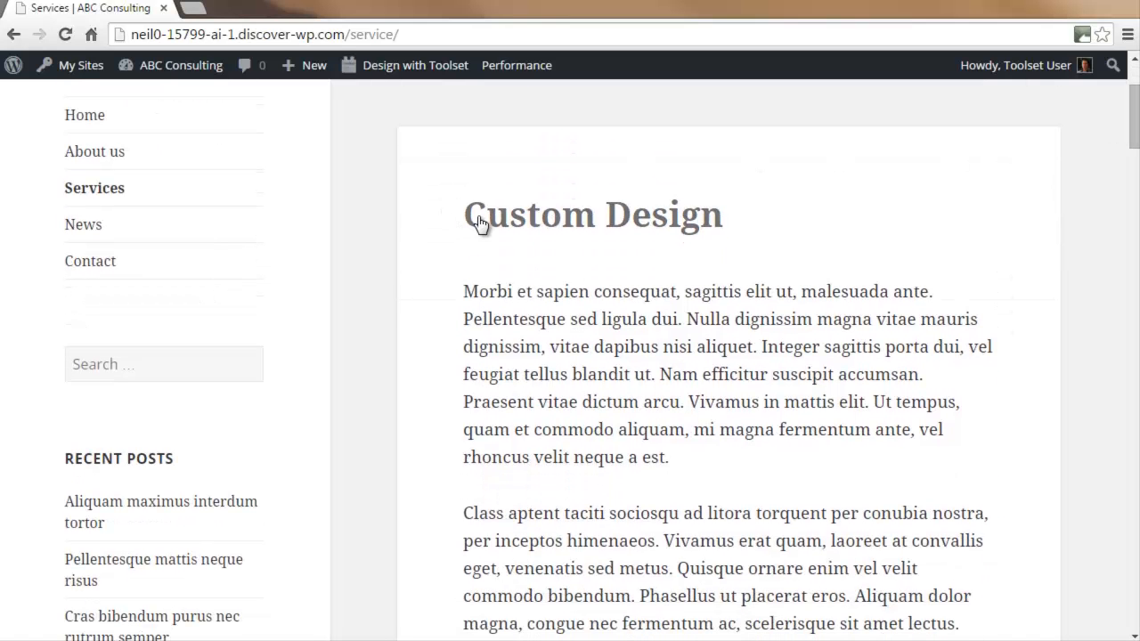
pyautogui.scroll(-3)
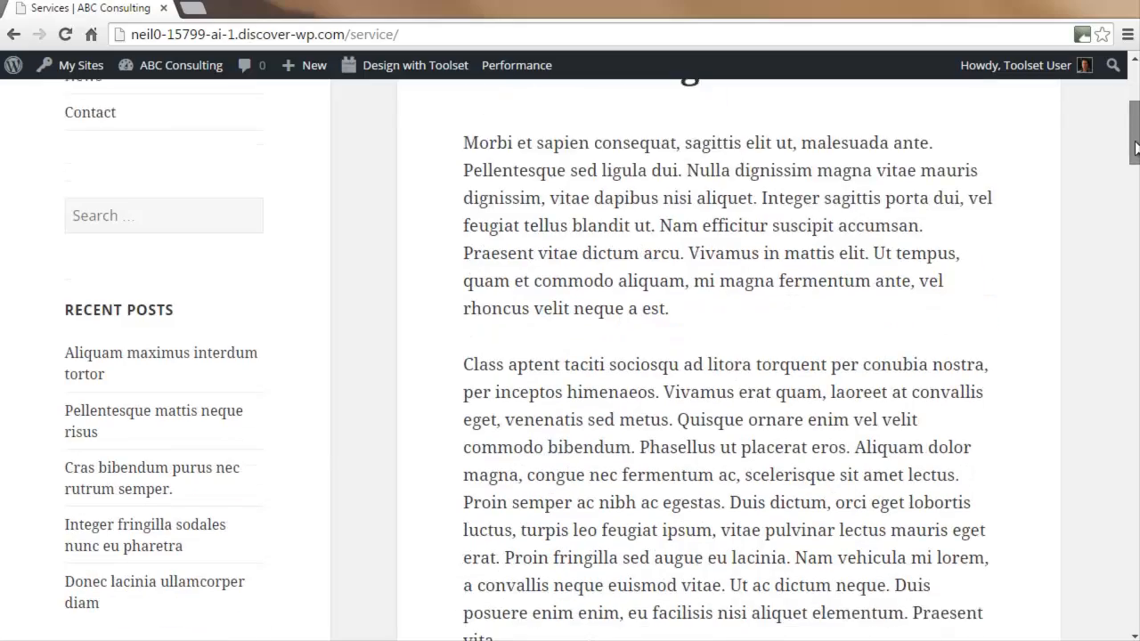
pyautogui.scroll(-3)
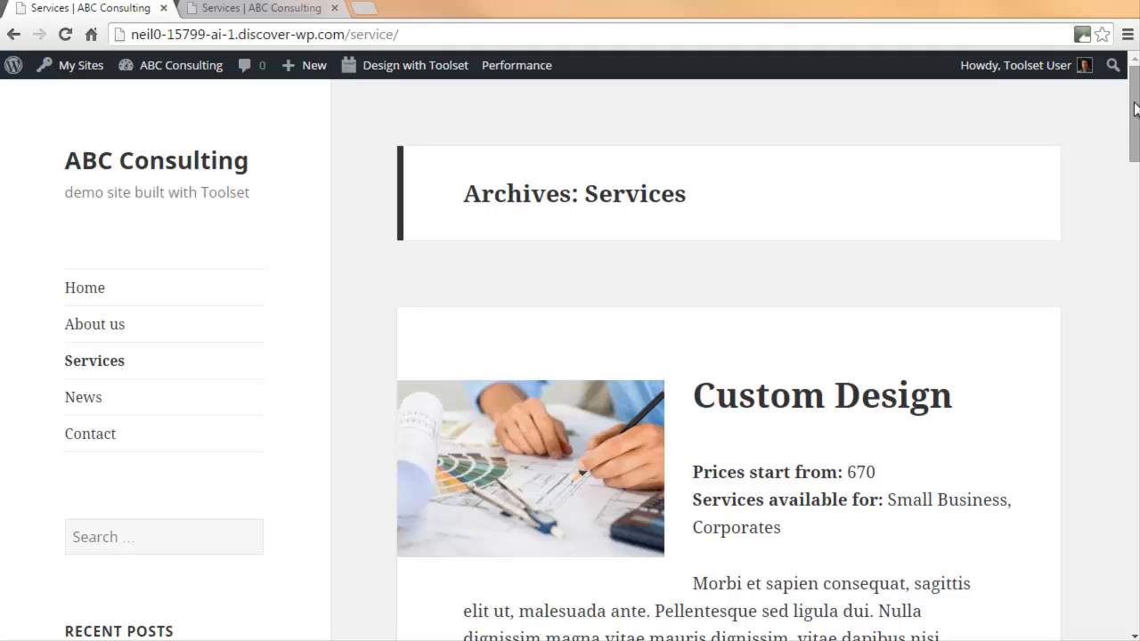
pyautogui.scroll(-3)
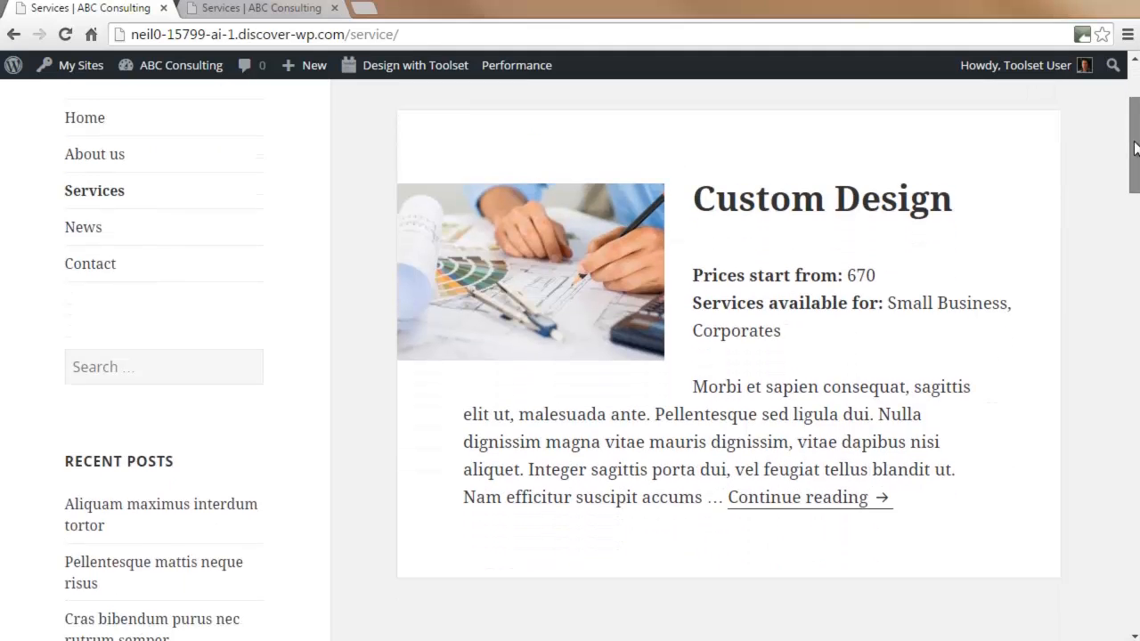
pyautogui.scroll(-3)
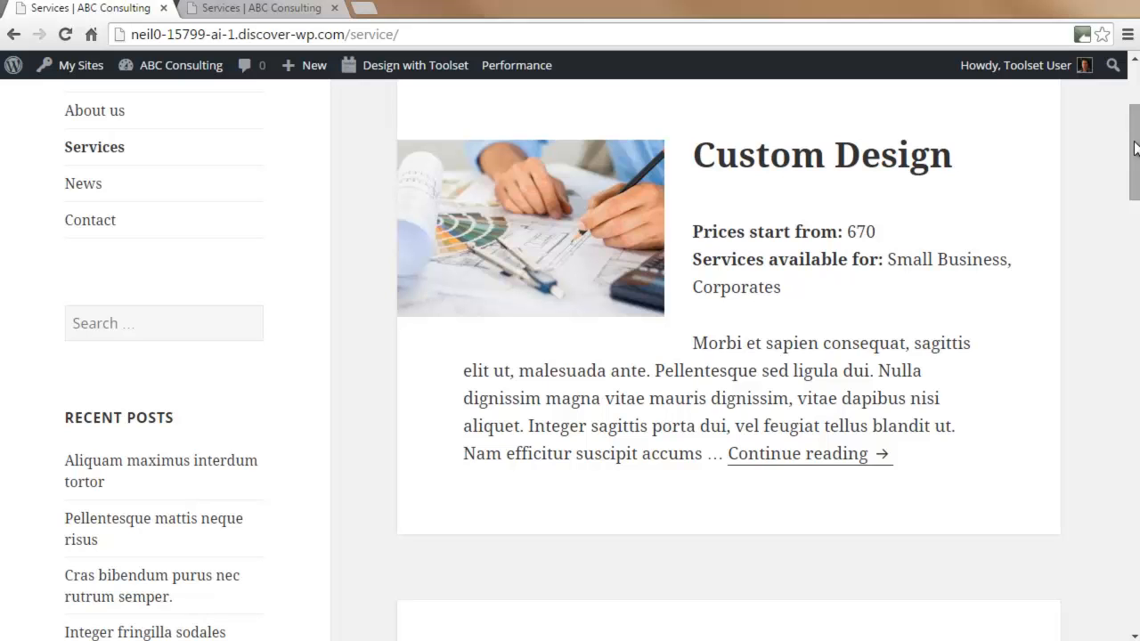
pyautogui.scroll(-3)
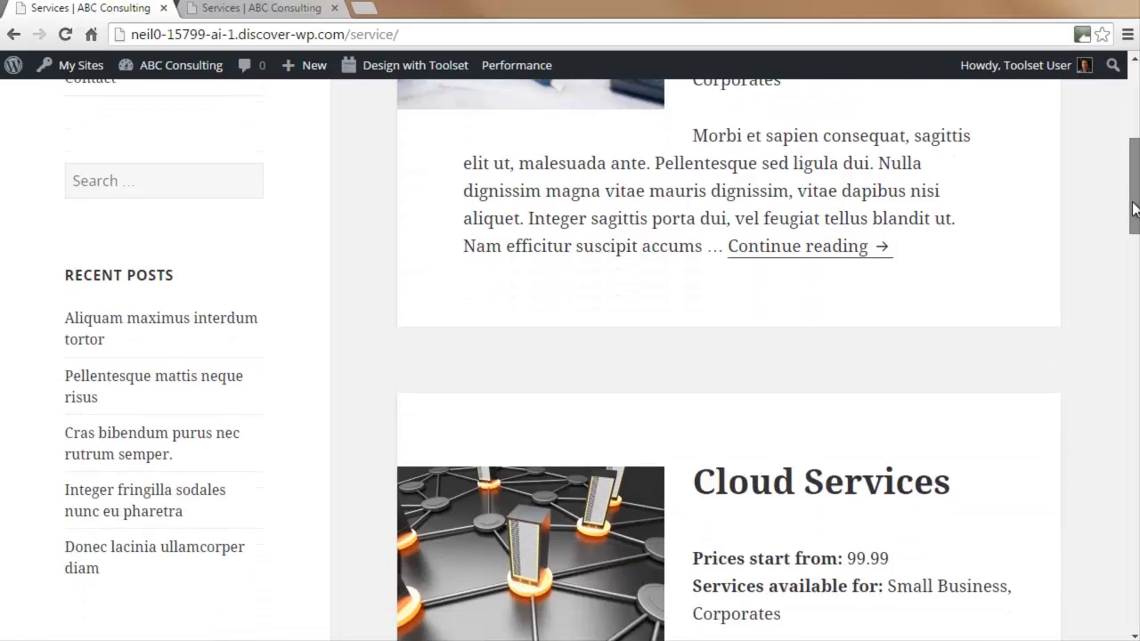
pyautogui.scroll(-3)
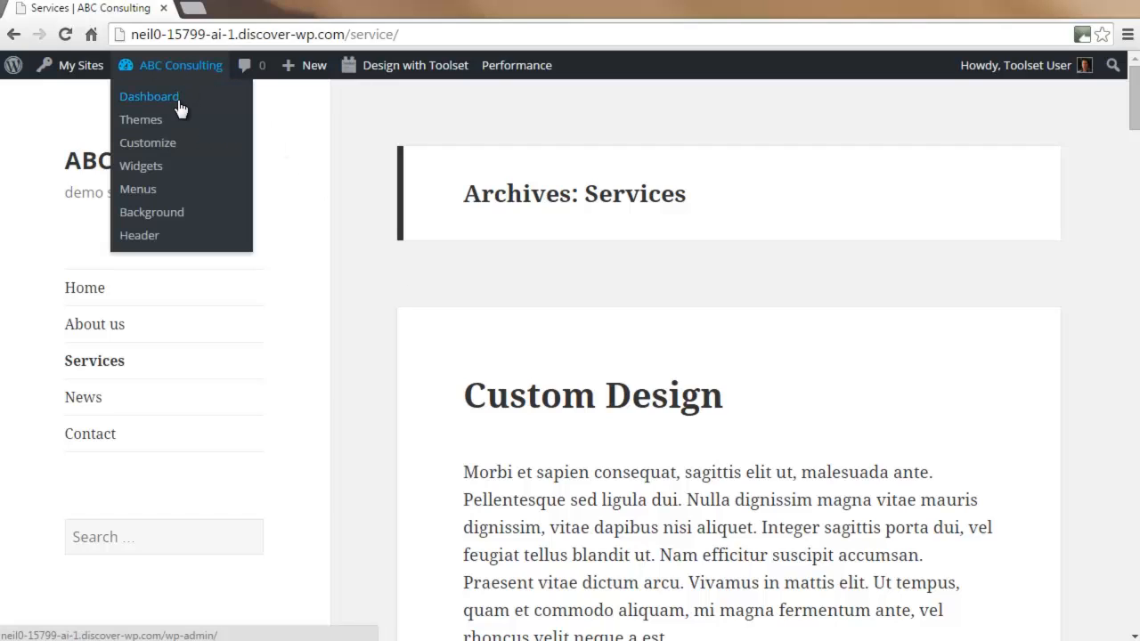
pyautogui.click(149, 96)
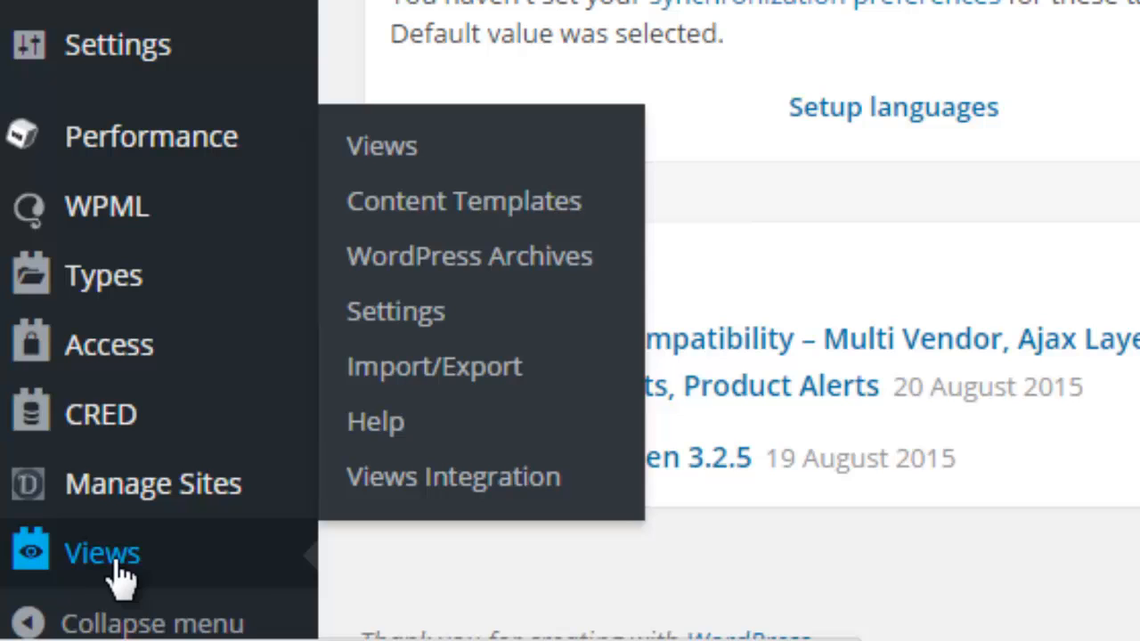
pyautogui.moveTo(499, 267)
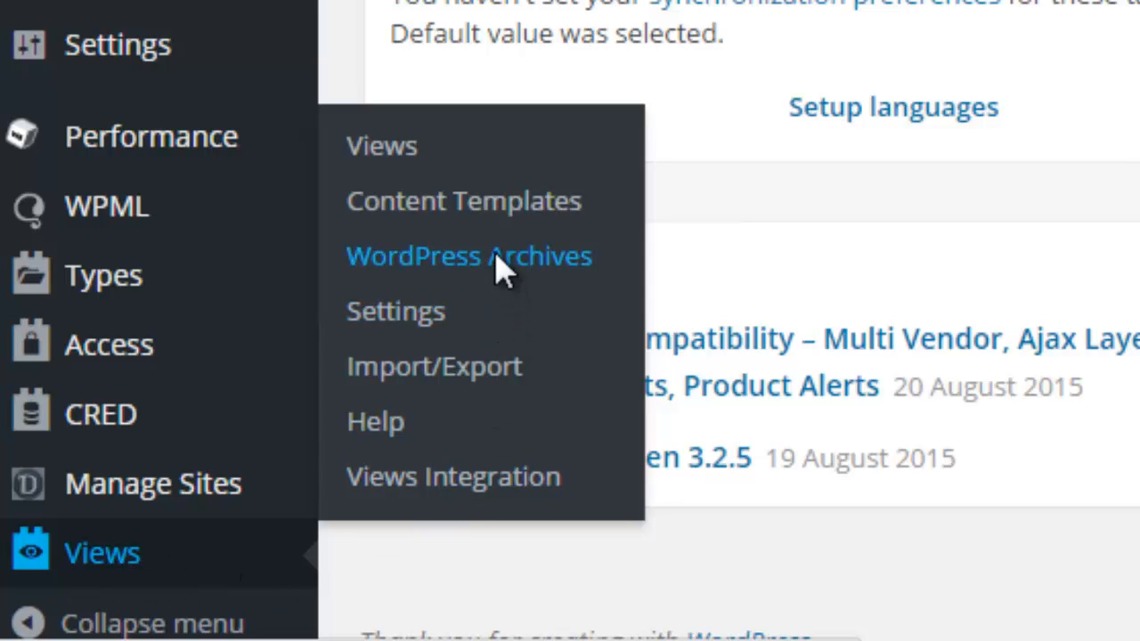
pyautogui.click(469, 257)
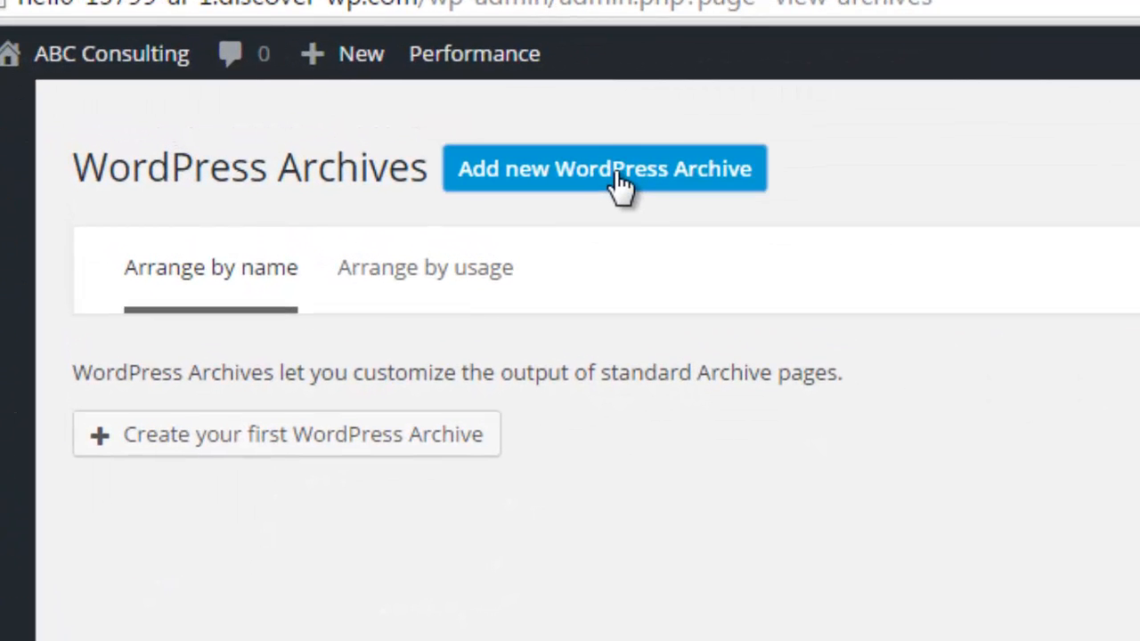
# Create a new WordPress Archive named 'Services Archive' applied to the Services custom post archive
pyautogui.click(606, 168)
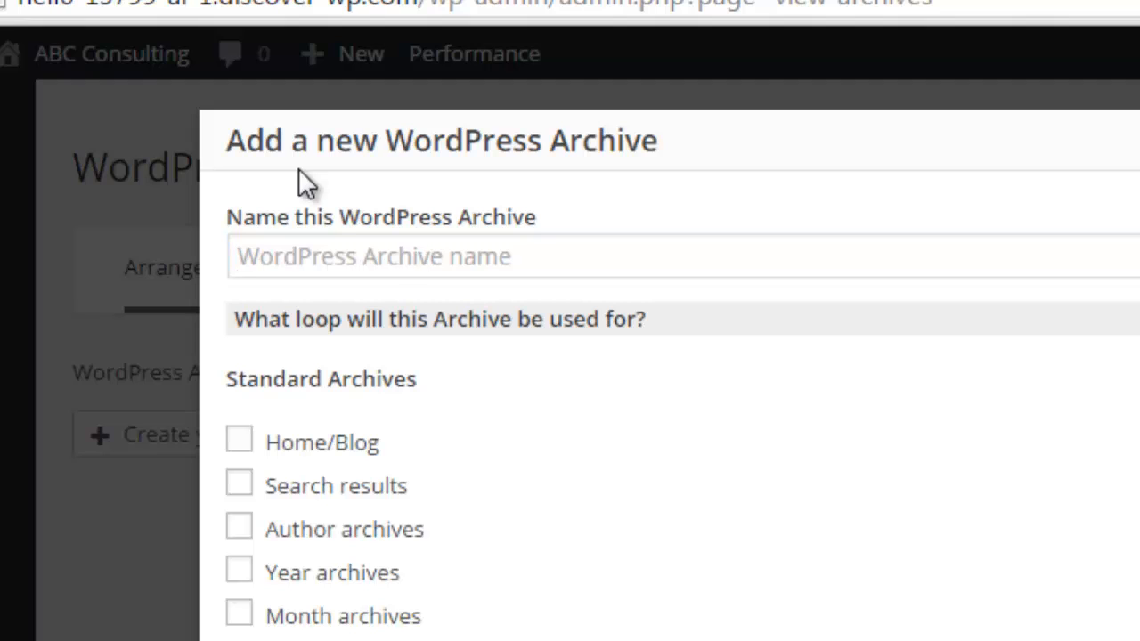
pyautogui.write('Services Archive')
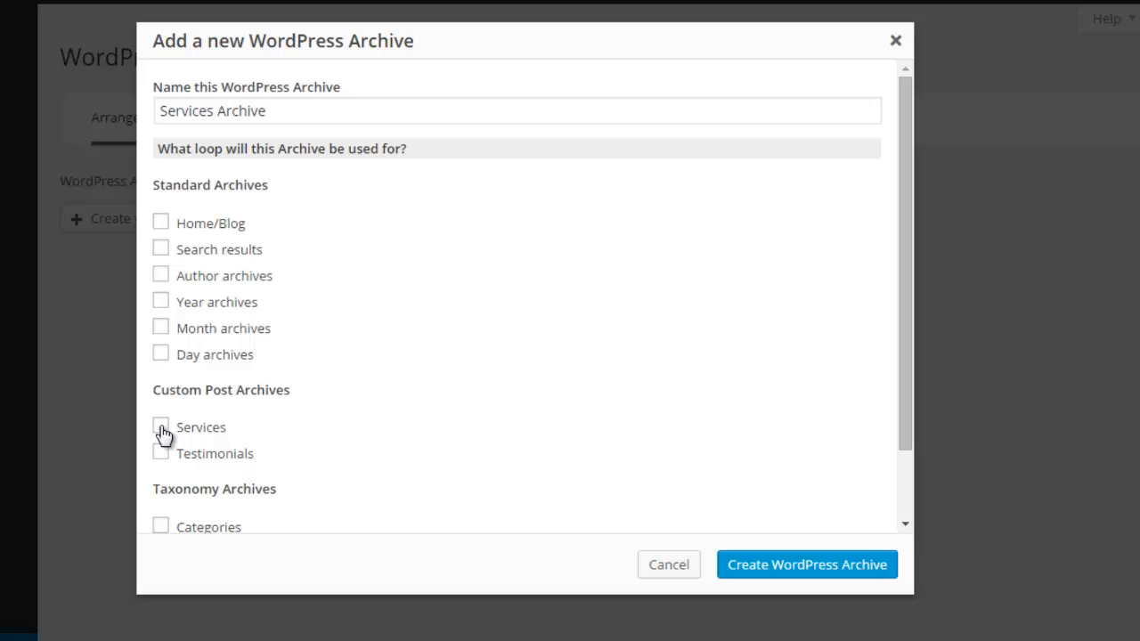
pyautogui.click(160, 428)
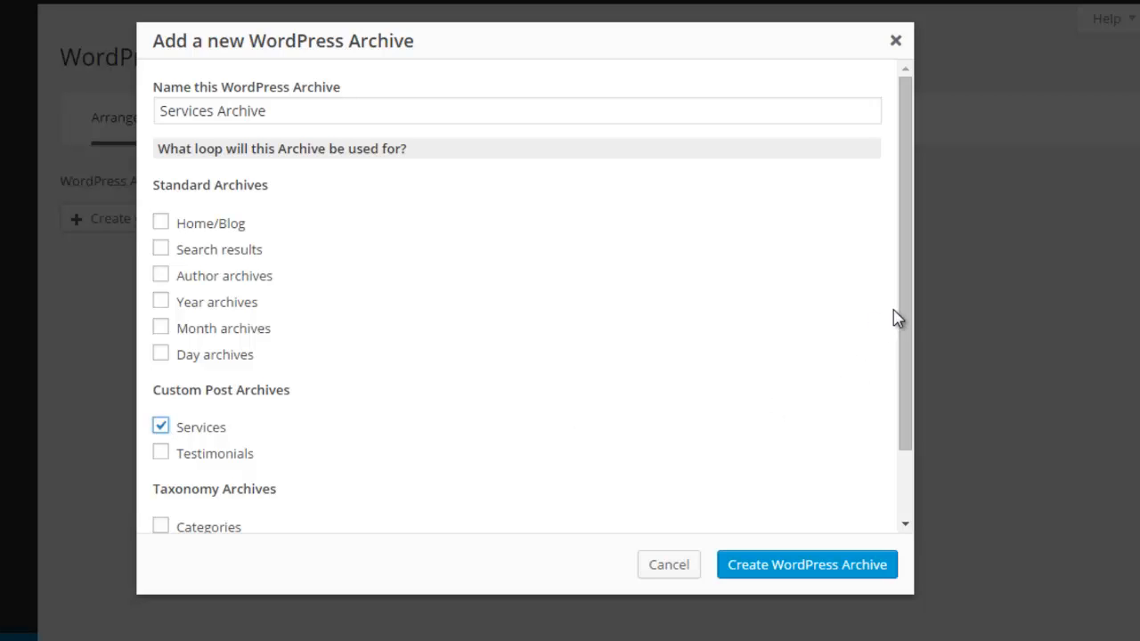
pyautogui.scroll(-3)
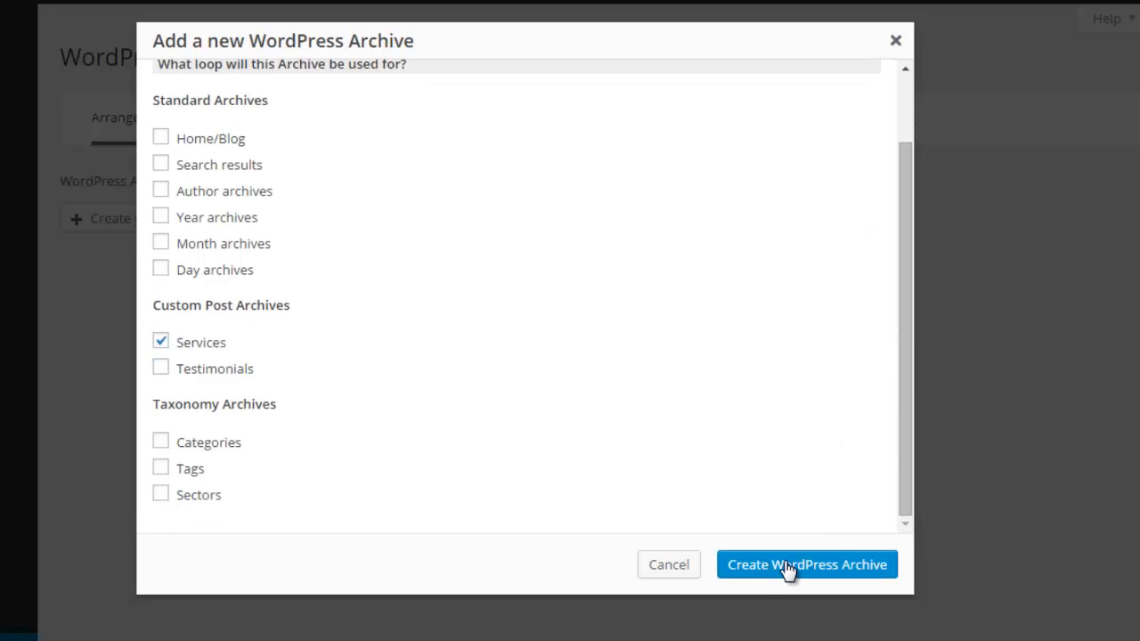
pyautogui.click(805, 563)
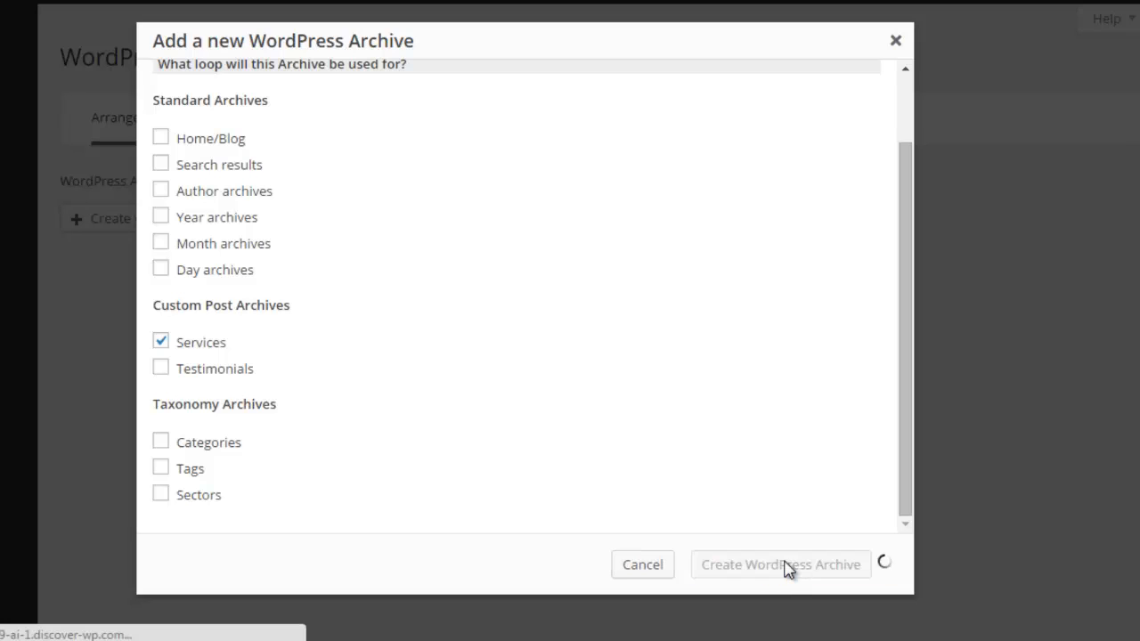
pyautogui.click(780, 563)
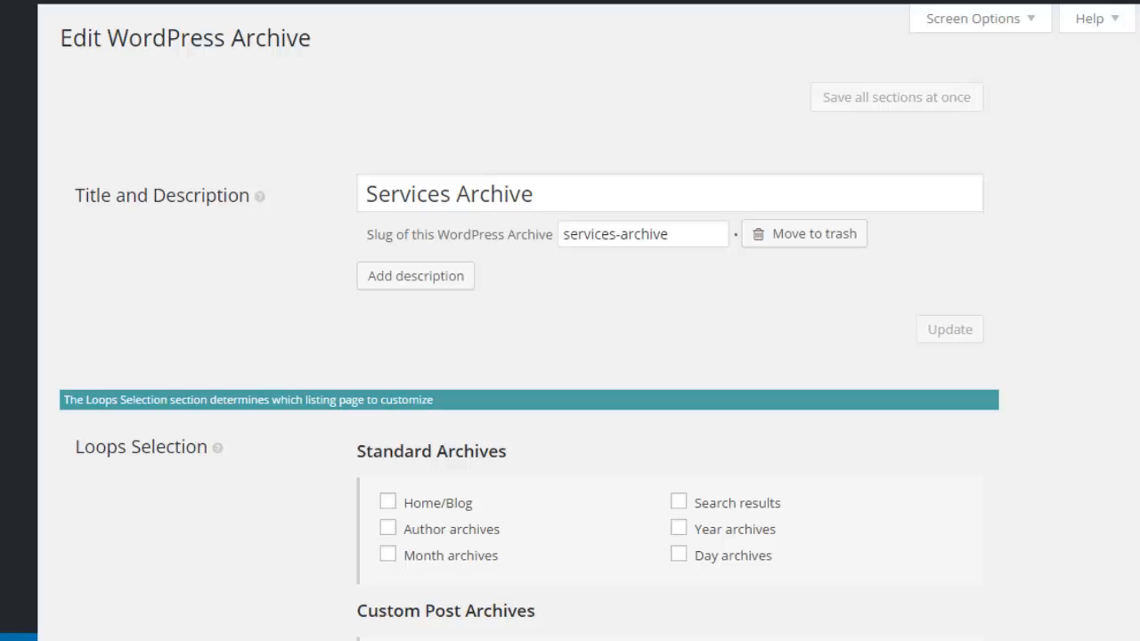
# Scroll past Loops Selection to bring the Loop Output editor into view
pyautogui.scroll(-3)
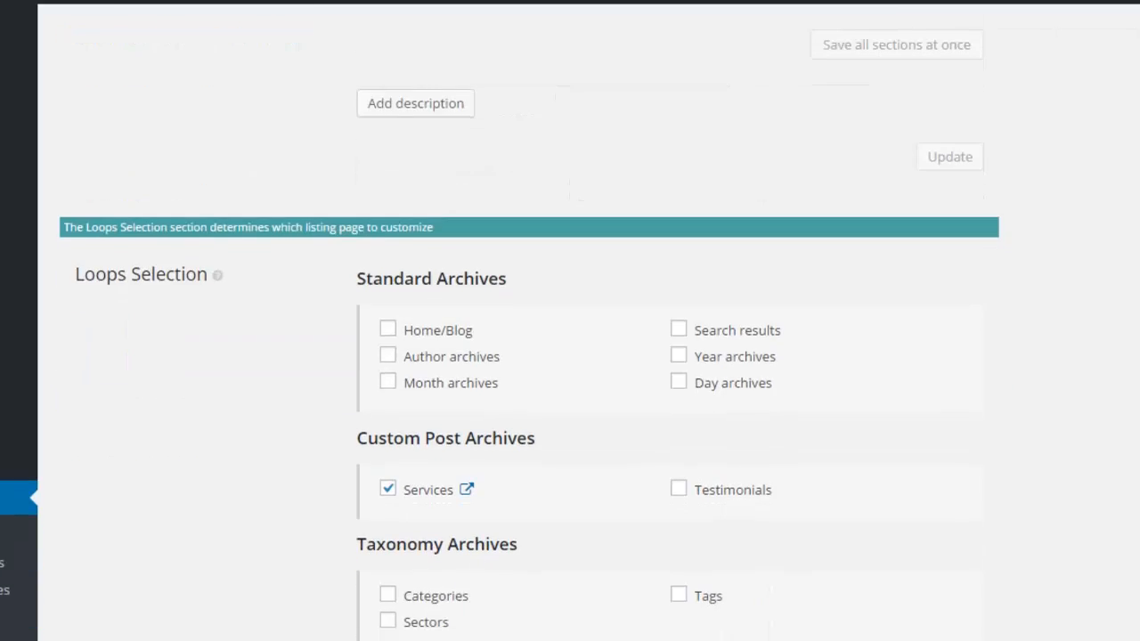
pyautogui.scroll(-3)
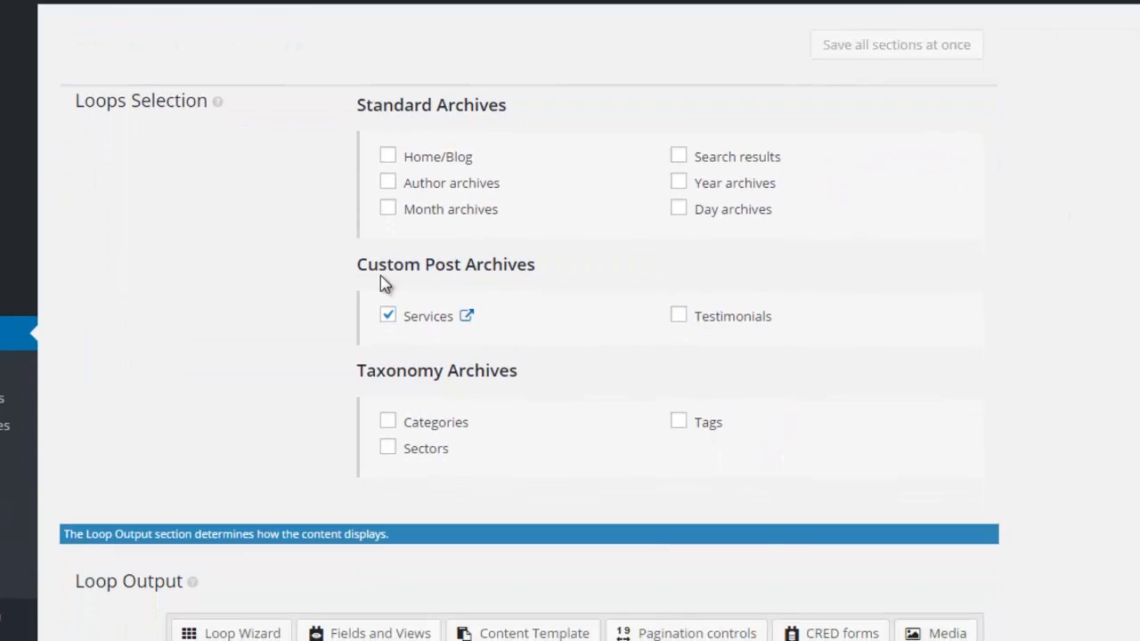
pyautogui.moveTo(1095, 346)
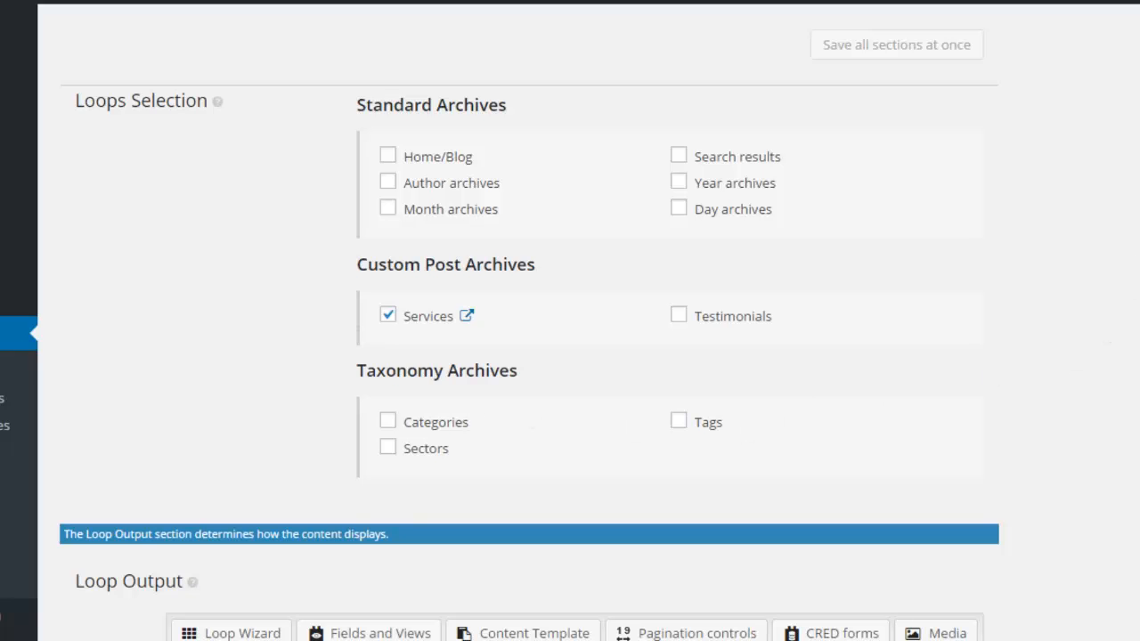
pyautogui.scroll(-3)
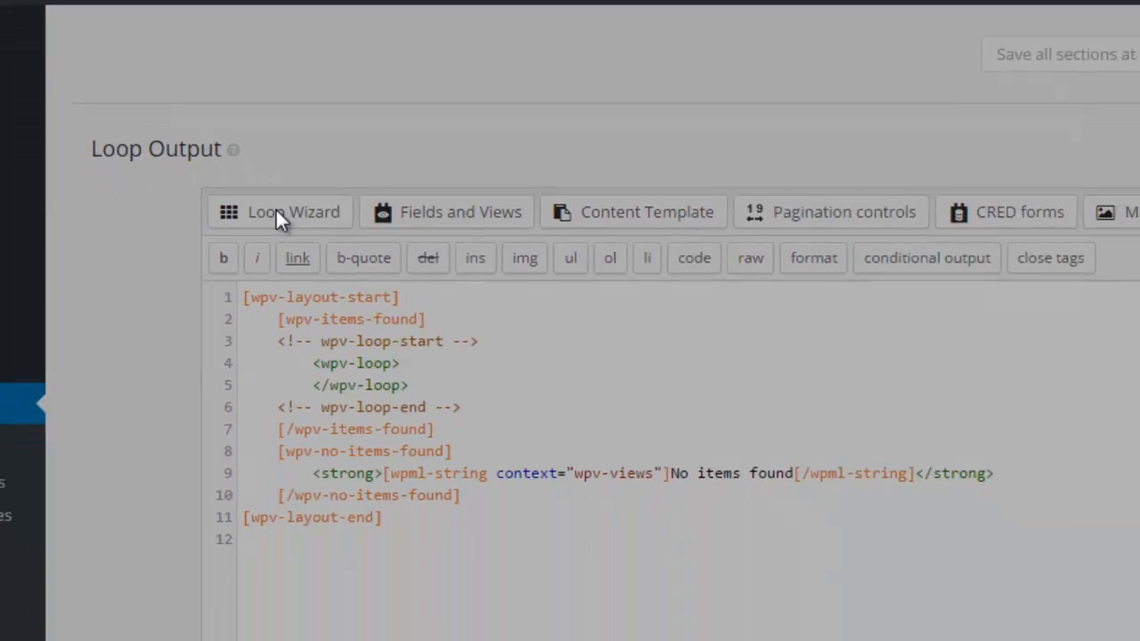
# Start the Loop Wizard with Unformatted output style and advance to field selection
pyautogui.click(292, 212)
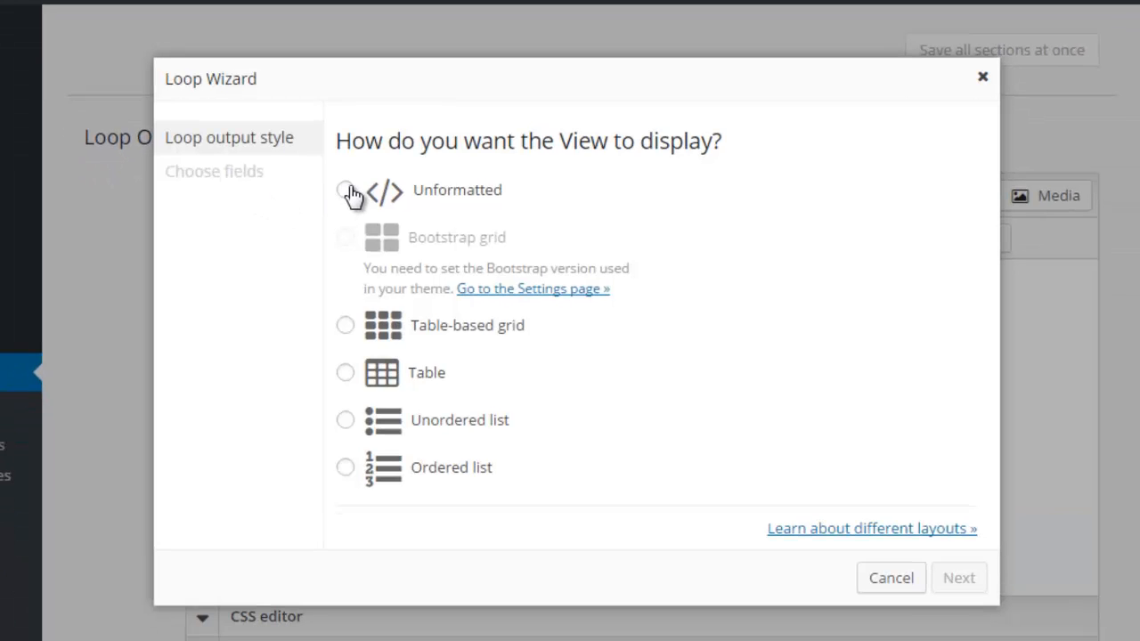
pyautogui.click(345, 189)
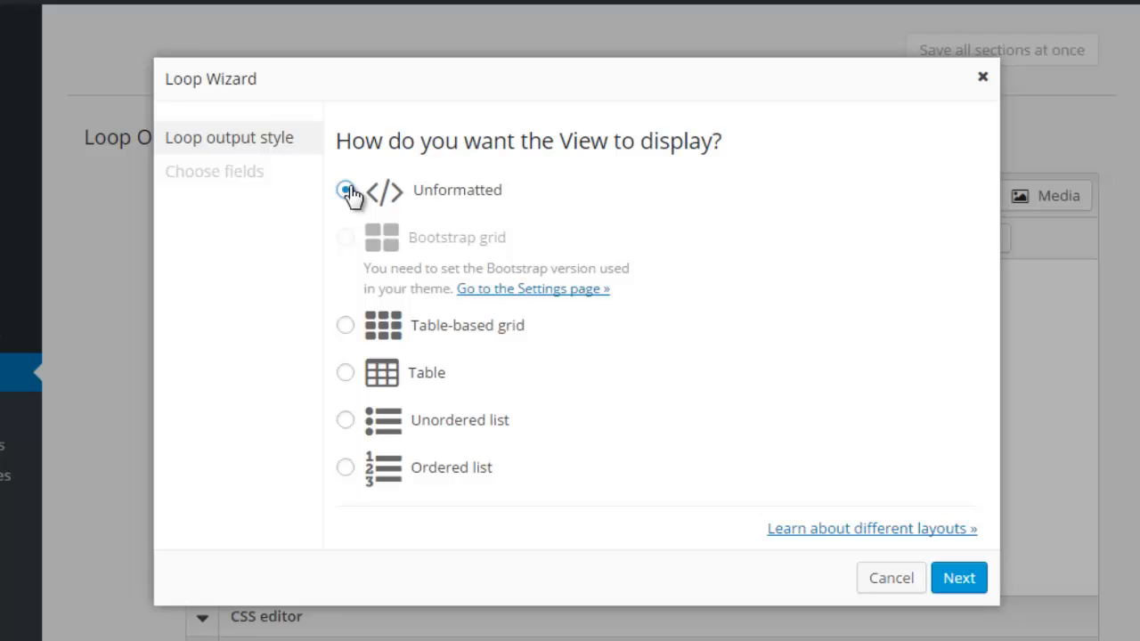
pyautogui.click(346, 189)
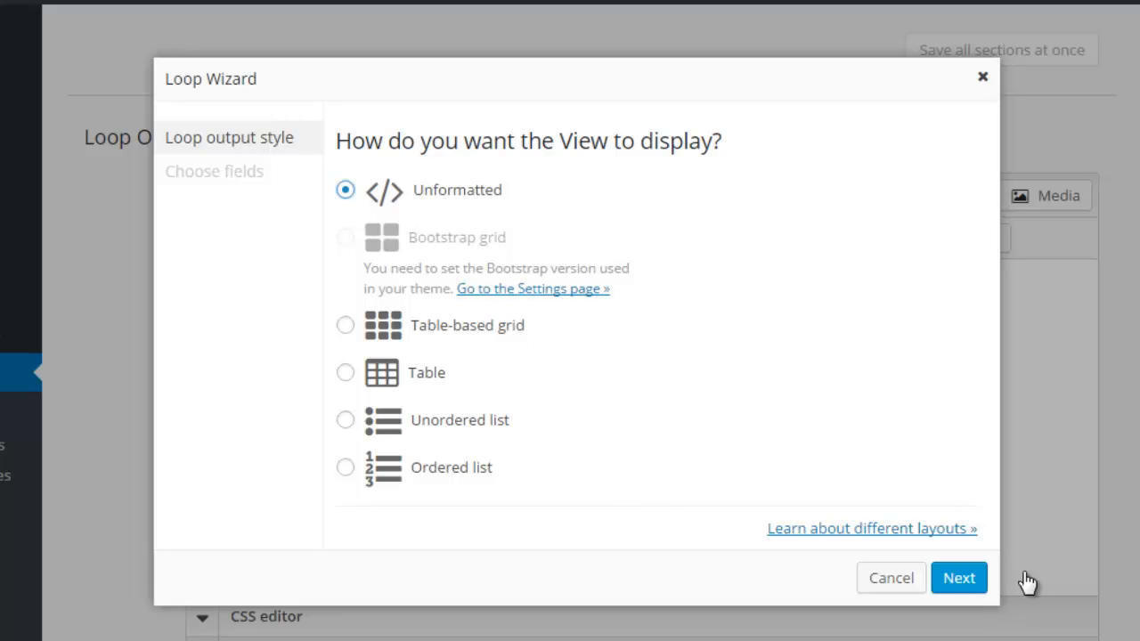
pyautogui.click(958, 577)
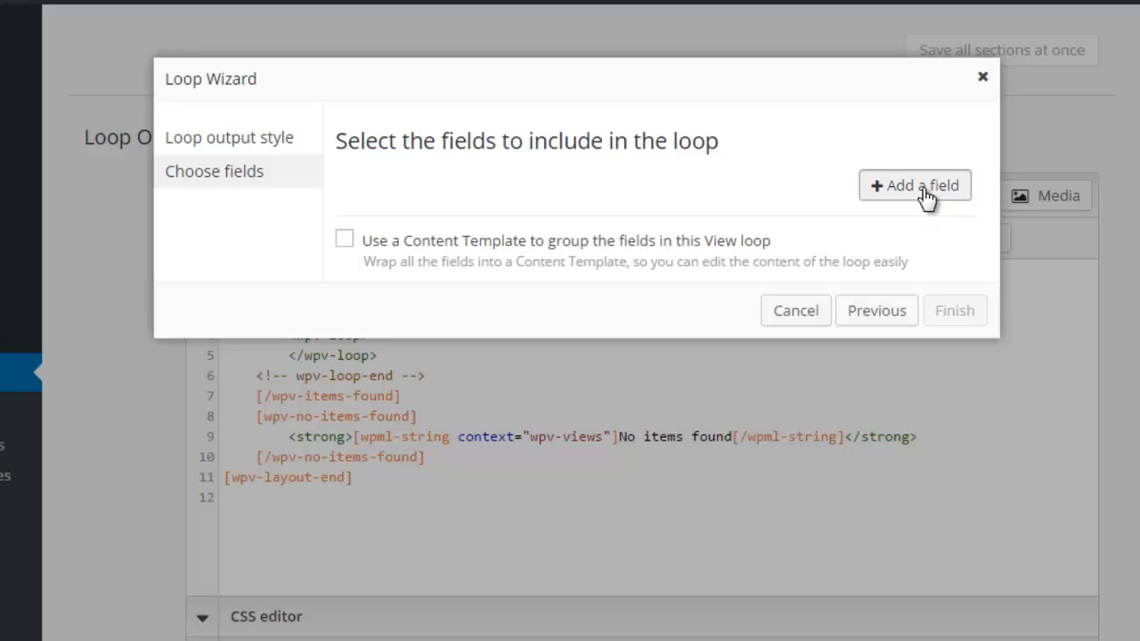
# Add Service image, Post title with a link, and Price as the first loop fields
pyautogui.click(915, 185)
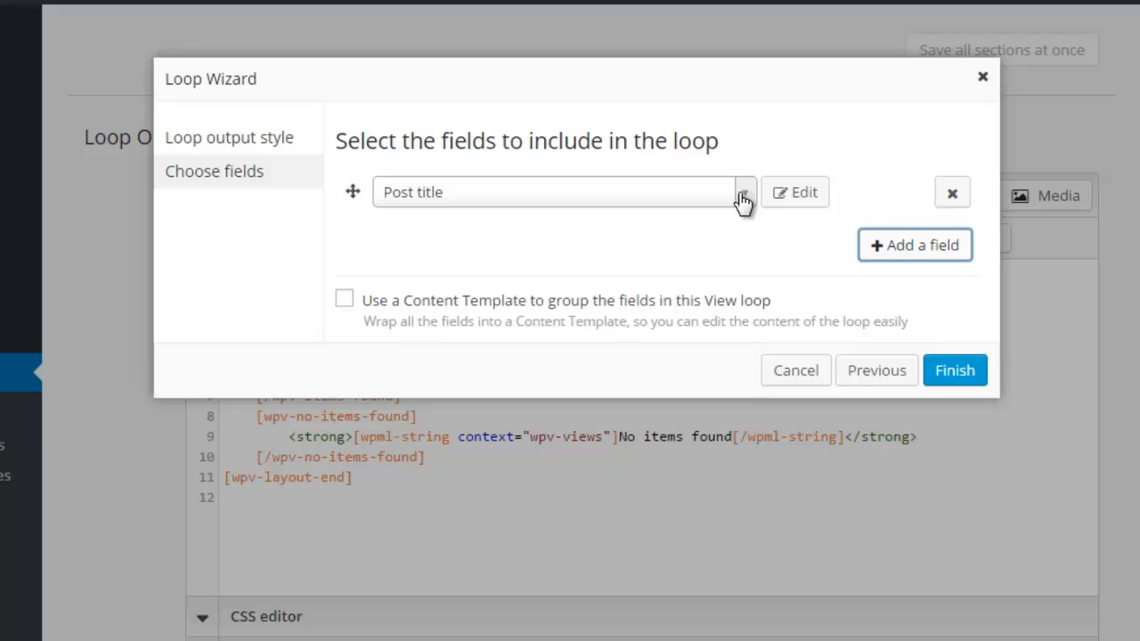
pyautogui.click(743, 192)
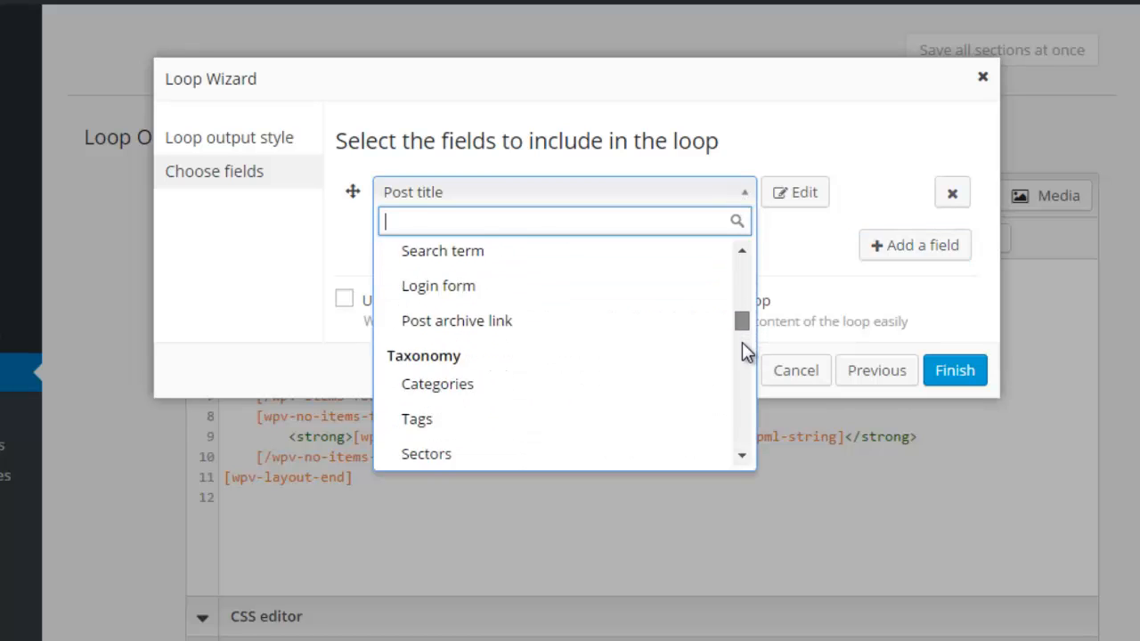
pyautogui.moveTo(743, 321); pyautogui.dragTo(742, 385)
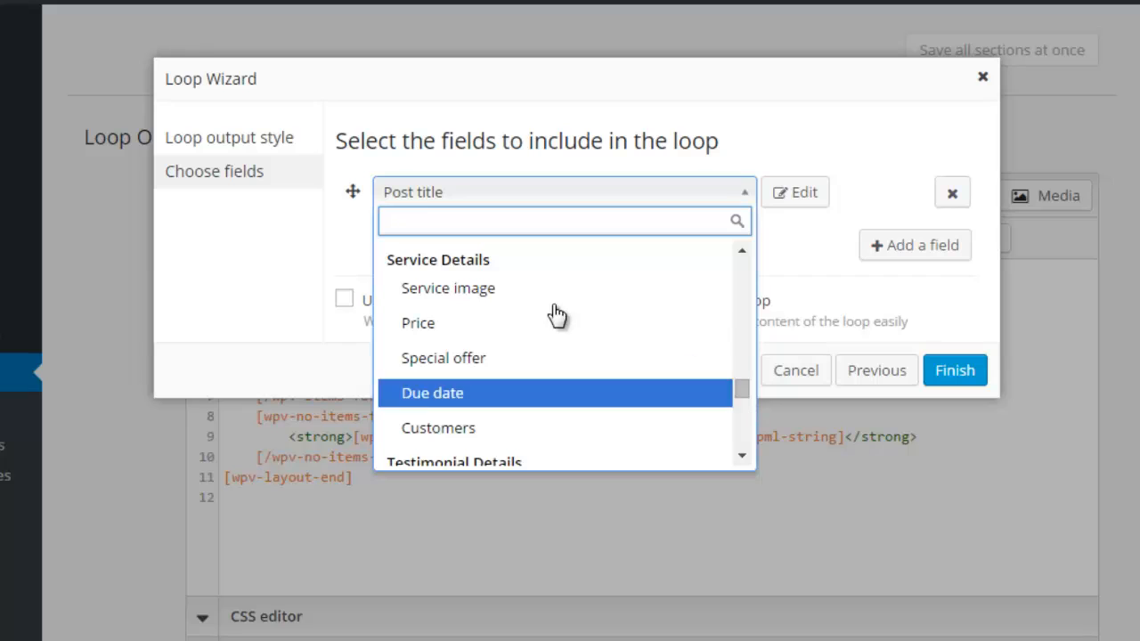
pyautogui.moveTo(521, 296)
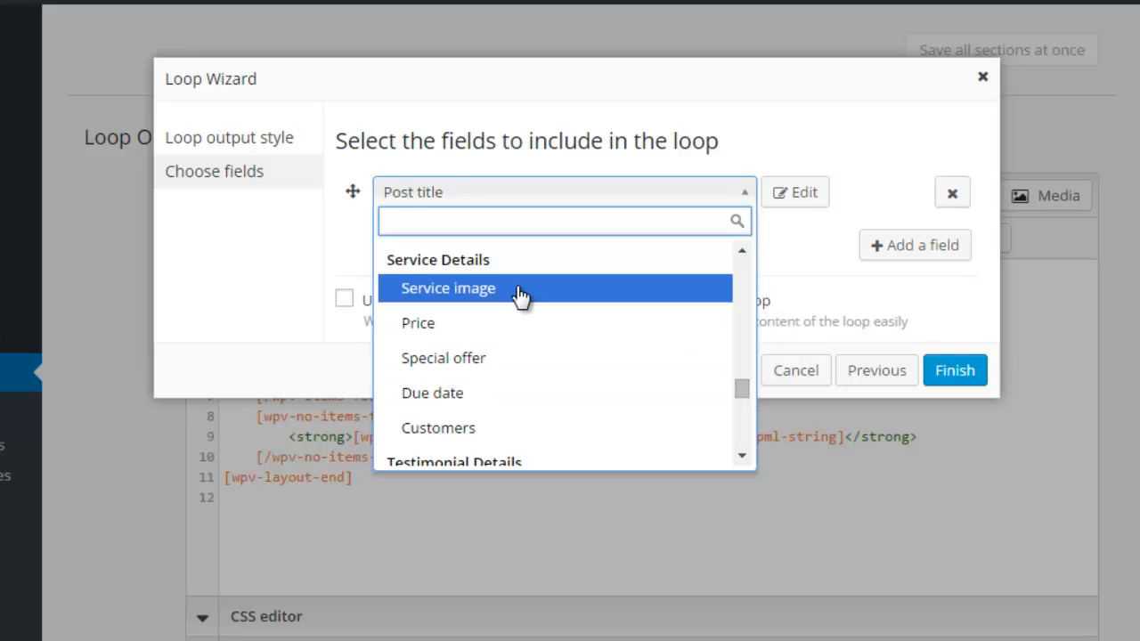
pyautogui.click(449, 289)
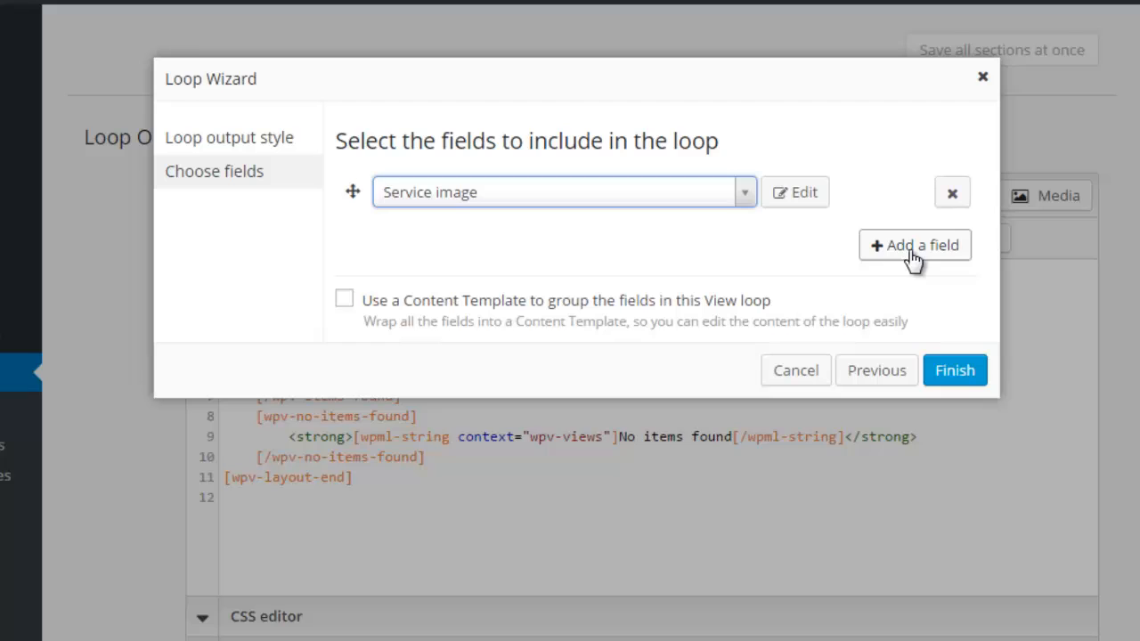
pyautogui.click(914, 246)
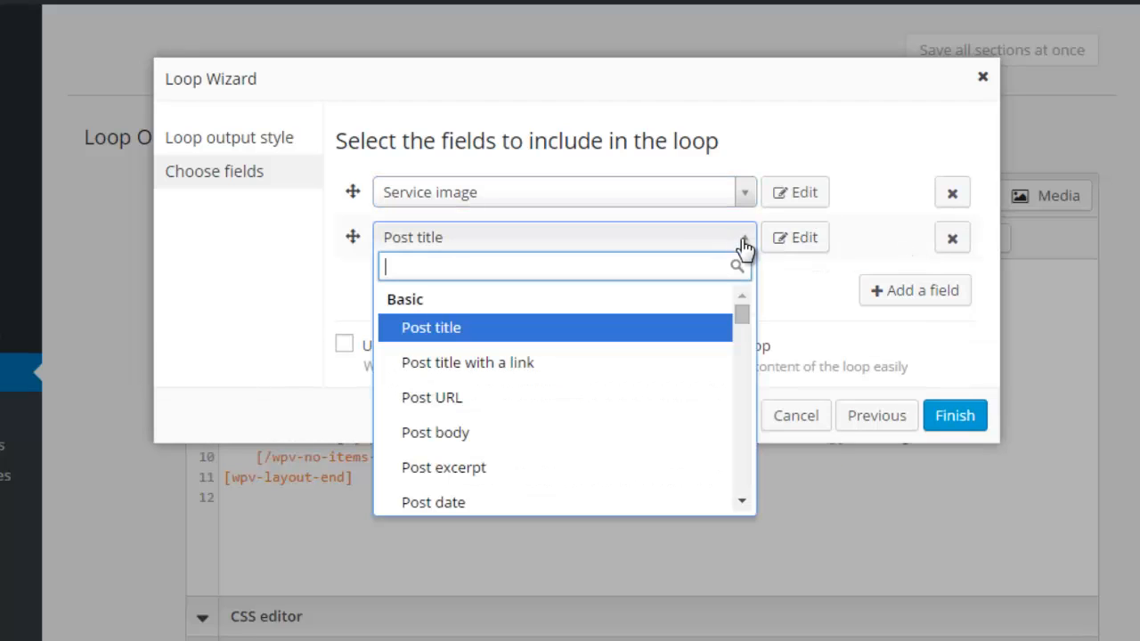
pyautogui.moveTo(552, 363)
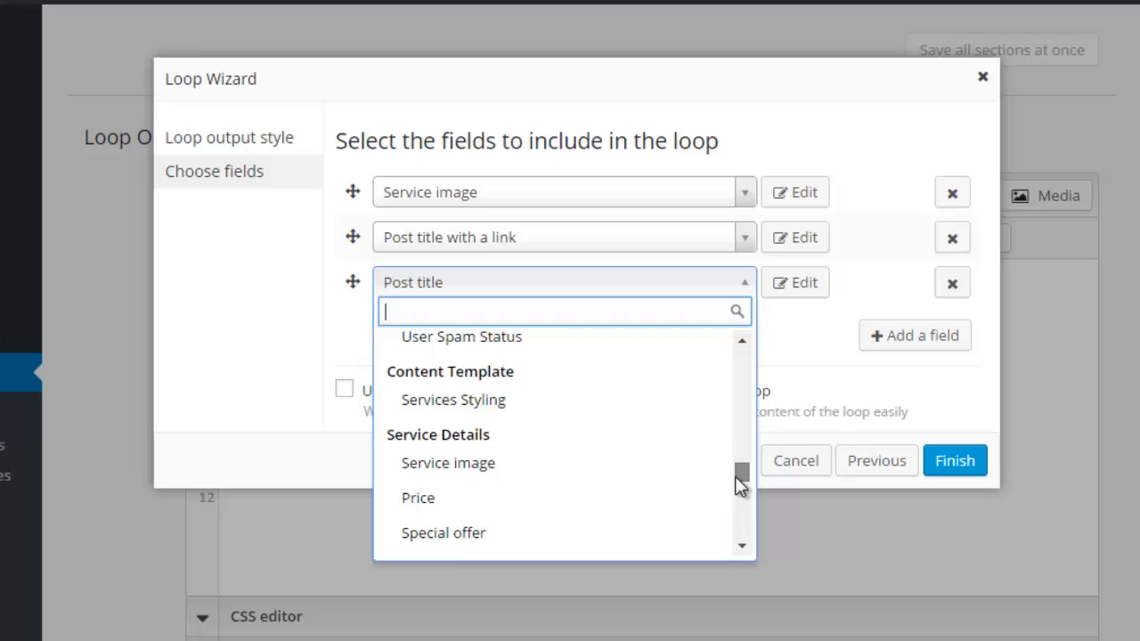
pyautogui.click(417, 498)
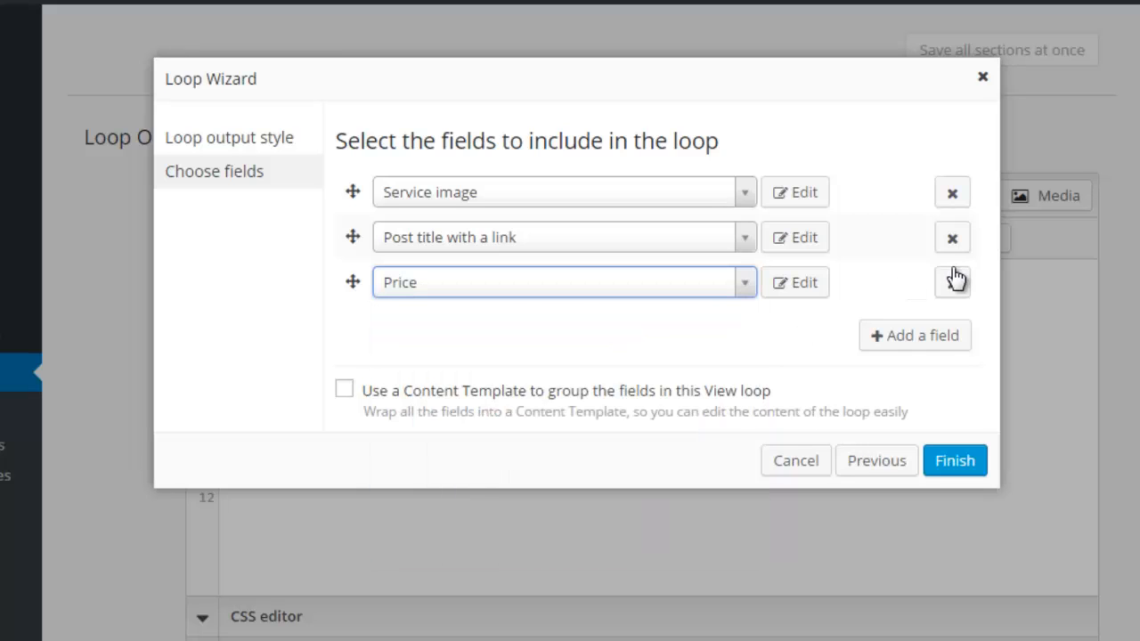
# Add Customers and Post excerpt, wrap the fields in a Content Template, and finish the wizard
pyautogui.click(916, 335)
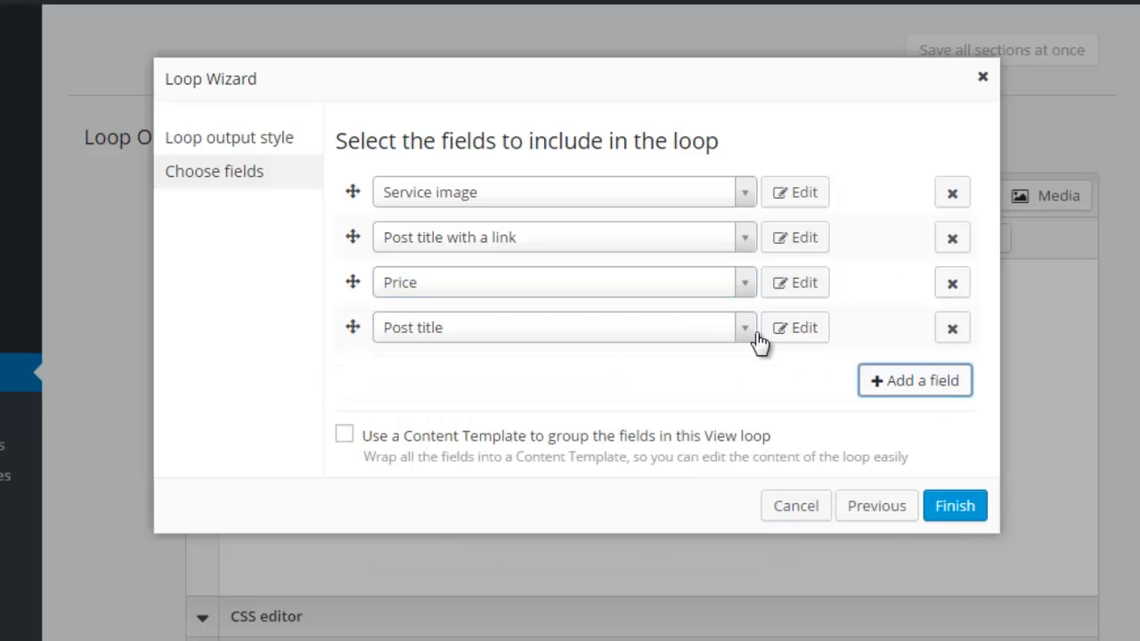
pyautogui.click(744, 328)
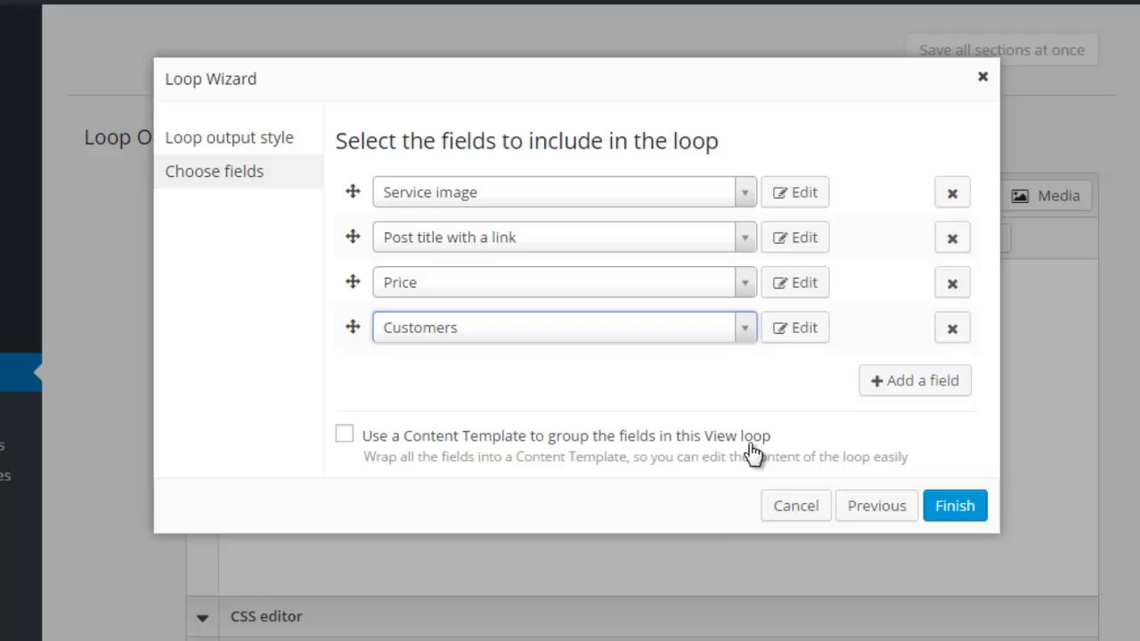
pyautogui.click(915, 381)
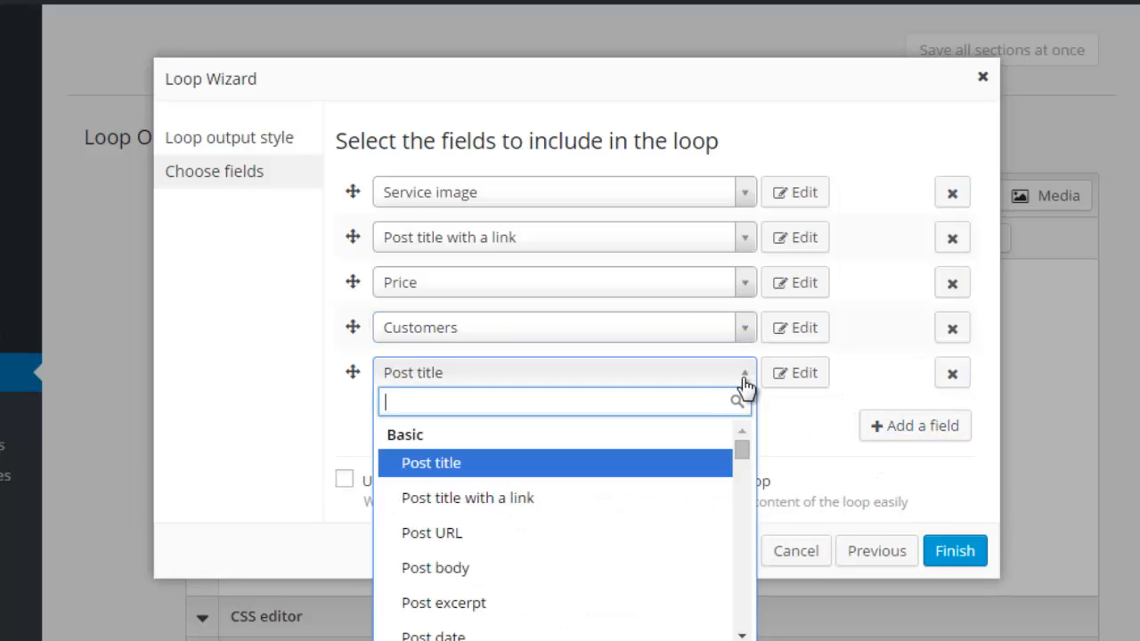
pyautogui.moveTo(566, 602)
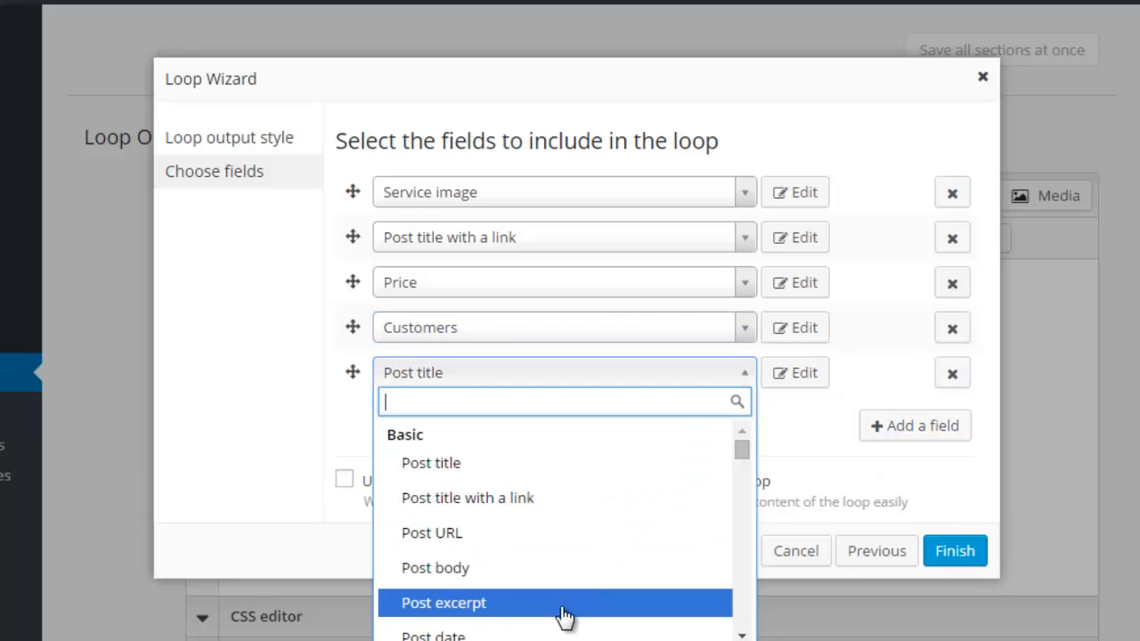
pyautogui.click(442, 602)
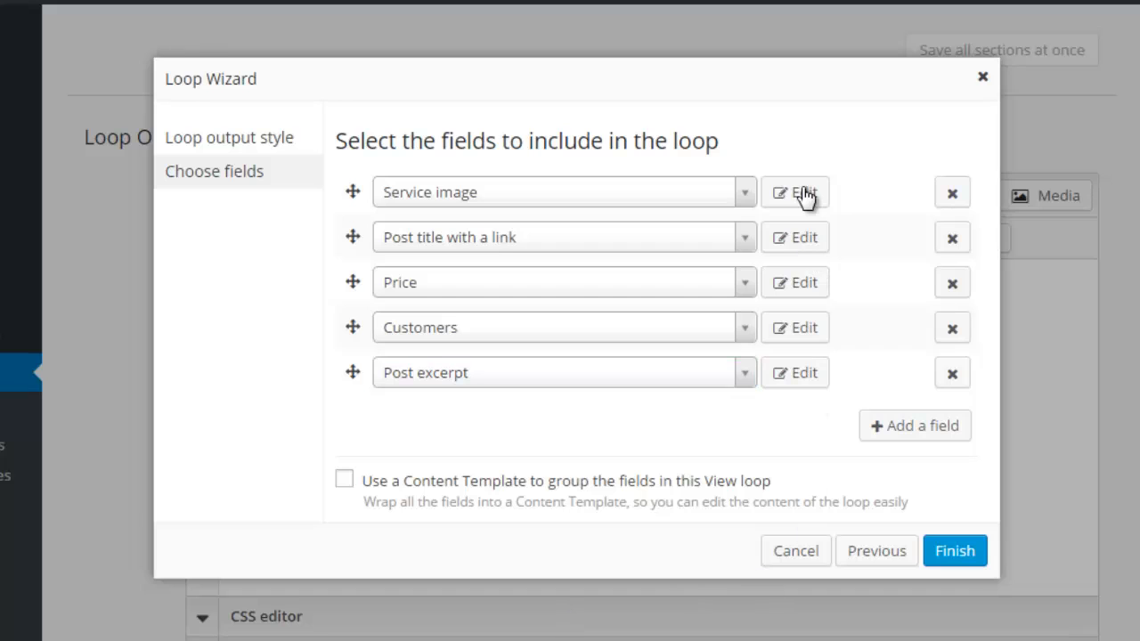
pyautogui.moveTo(799, 376)
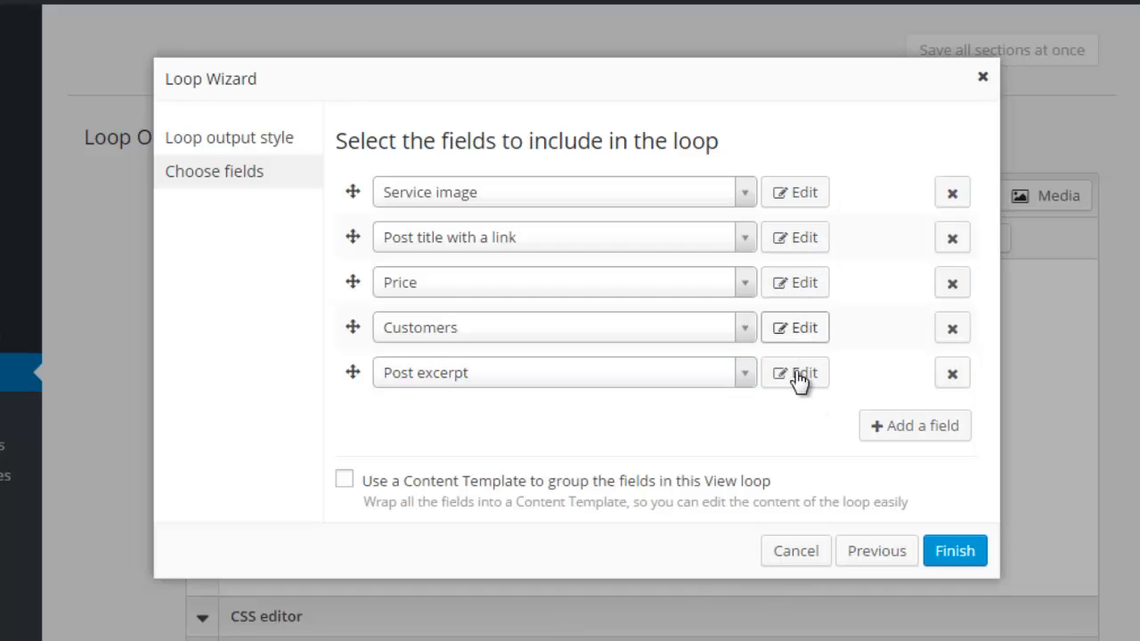
pyautogui.moveTo(798, 424)
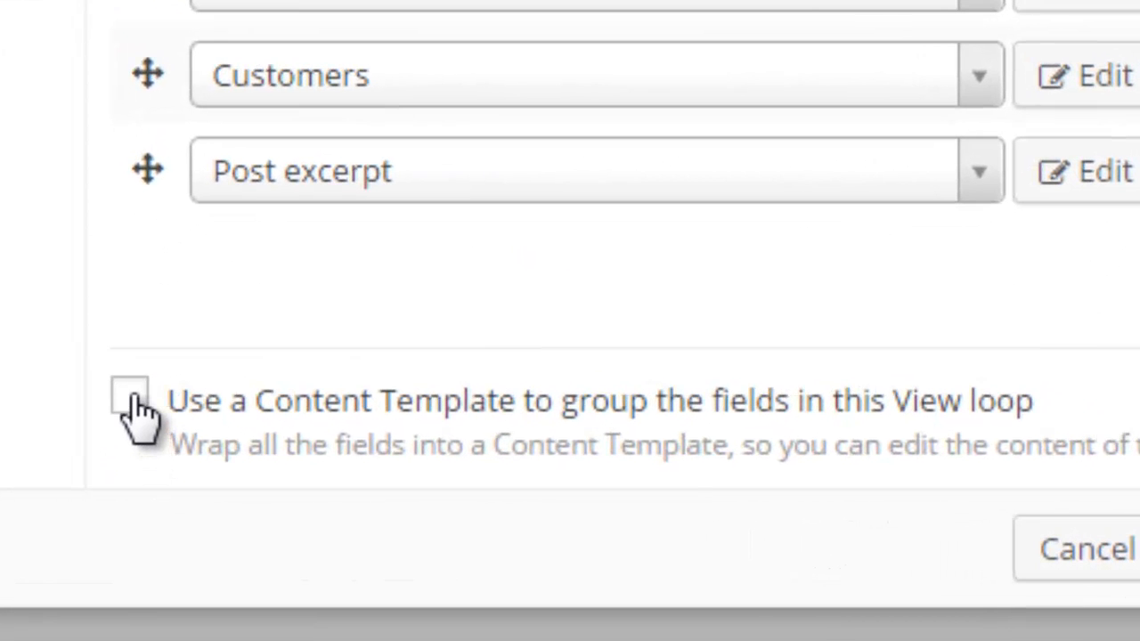
pyautogui.click(128, 399)
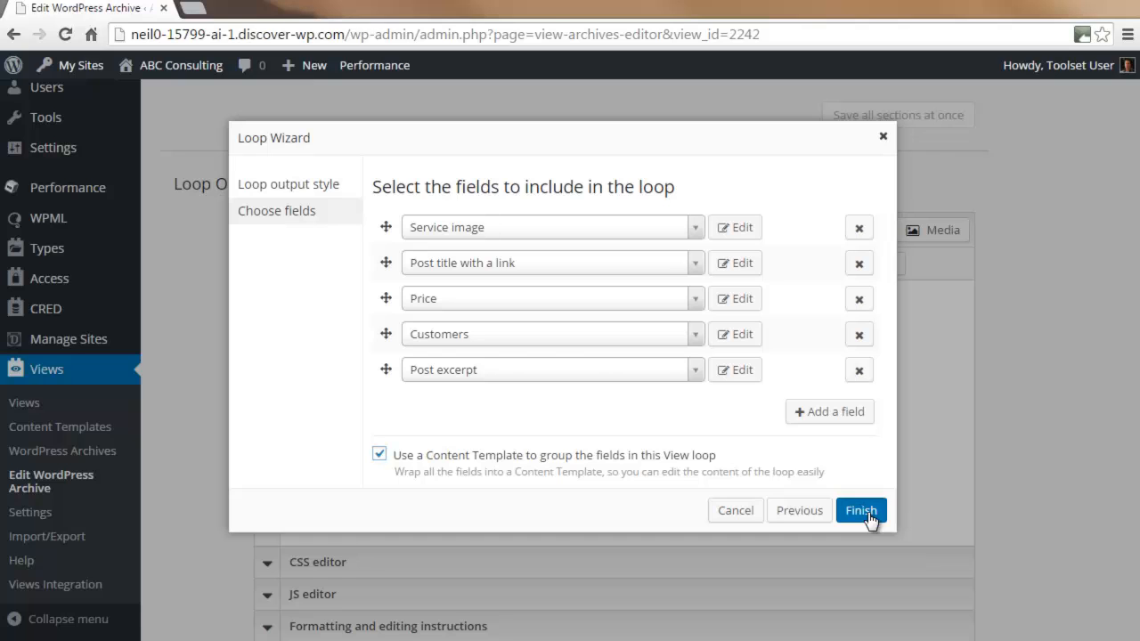
pyautogui.click(860, 509)
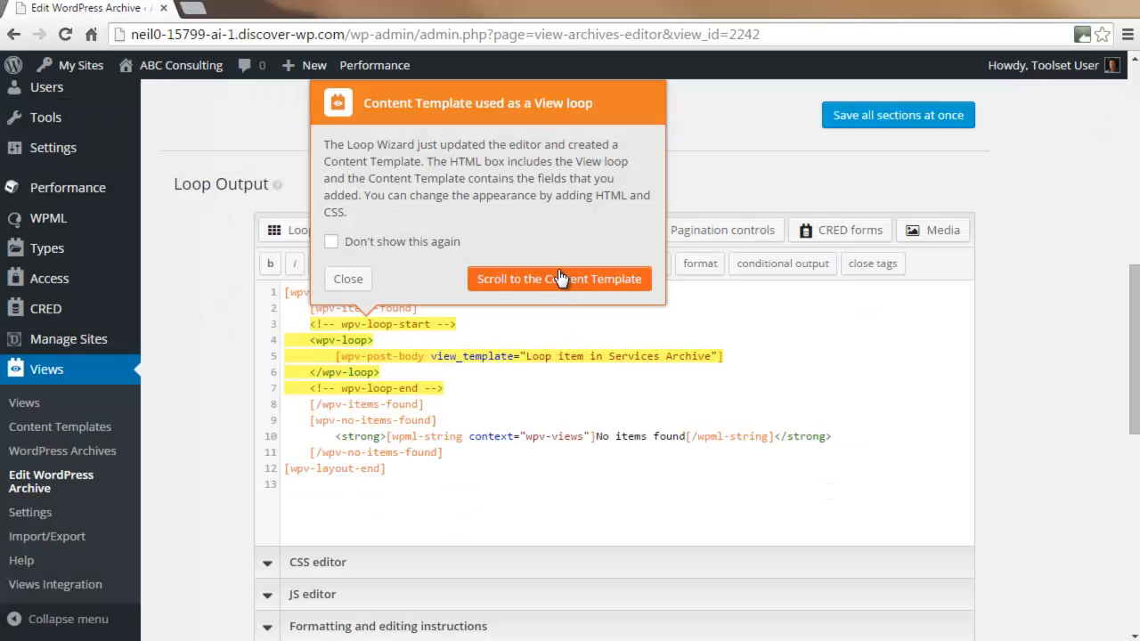
pyautogui.moveTo(560, 283)
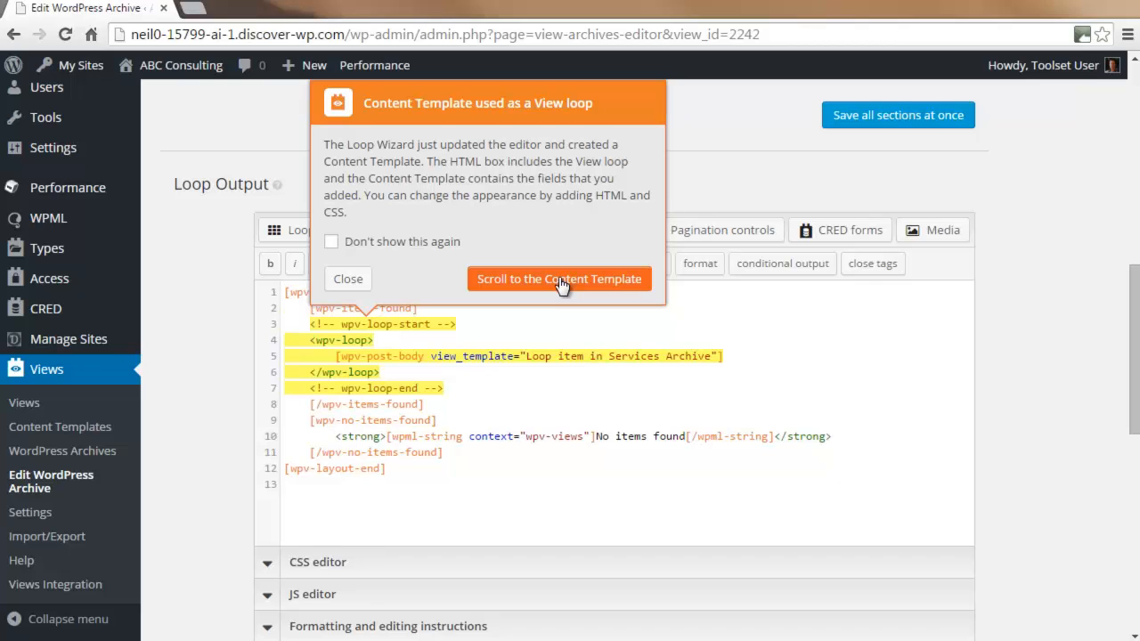
# Wrap the loop item template's fields in article markup with a class attribute
pyautogui.click(559, 278)
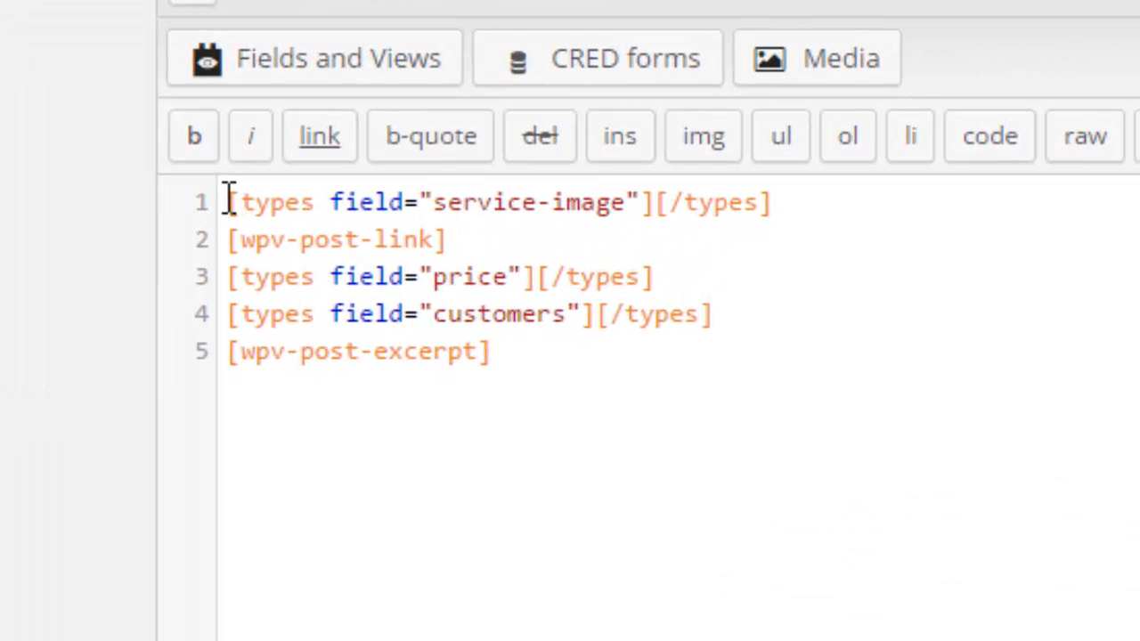
pyautogui.moveTo(133, 187)
pyautogui.write('<')
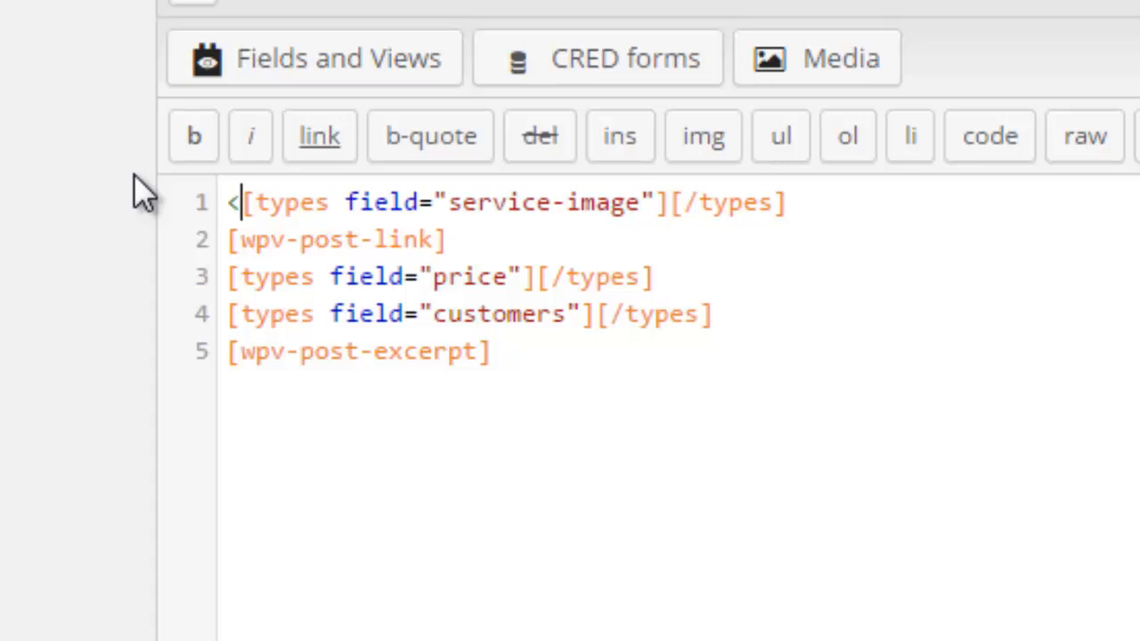
pyautogui.write('article class="hentry">')
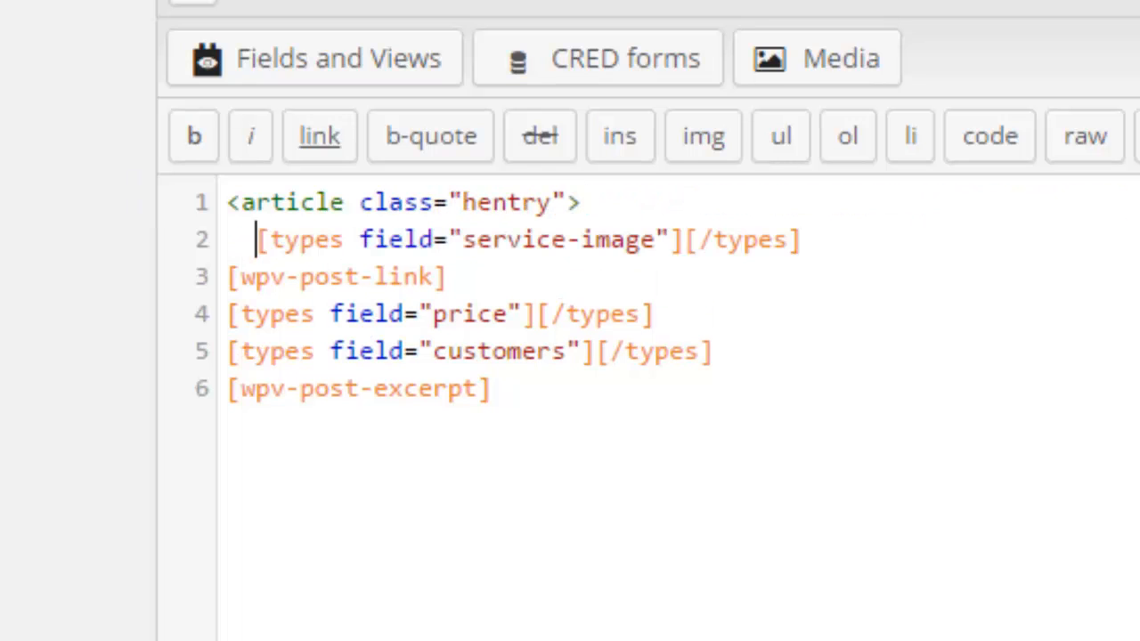
pyautogui.write('</')
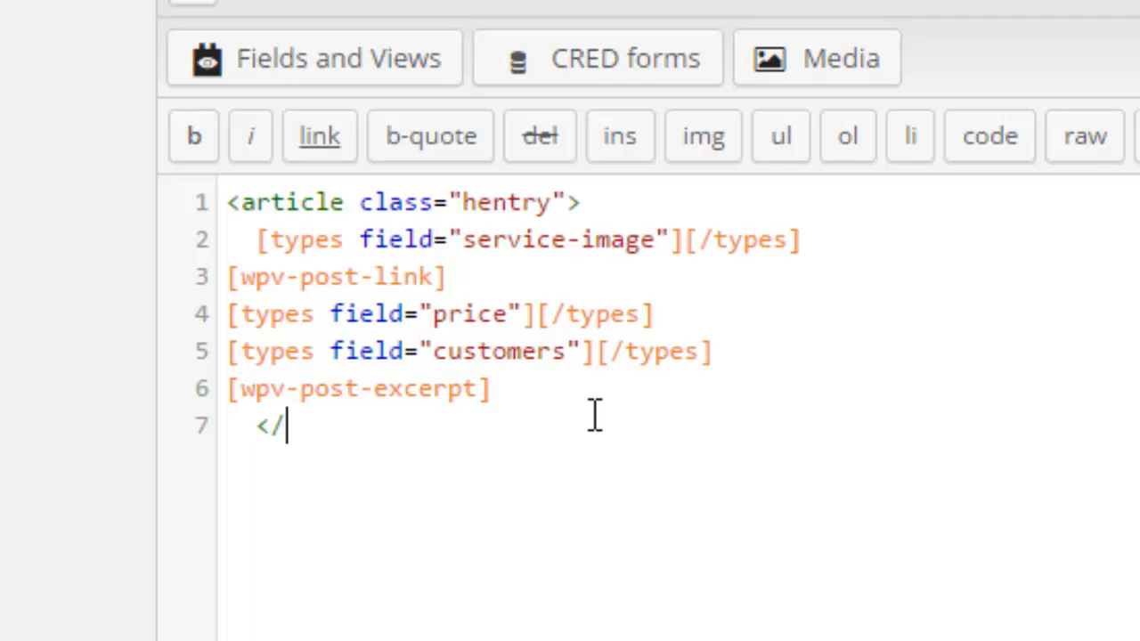
pyautogui.write('article>')
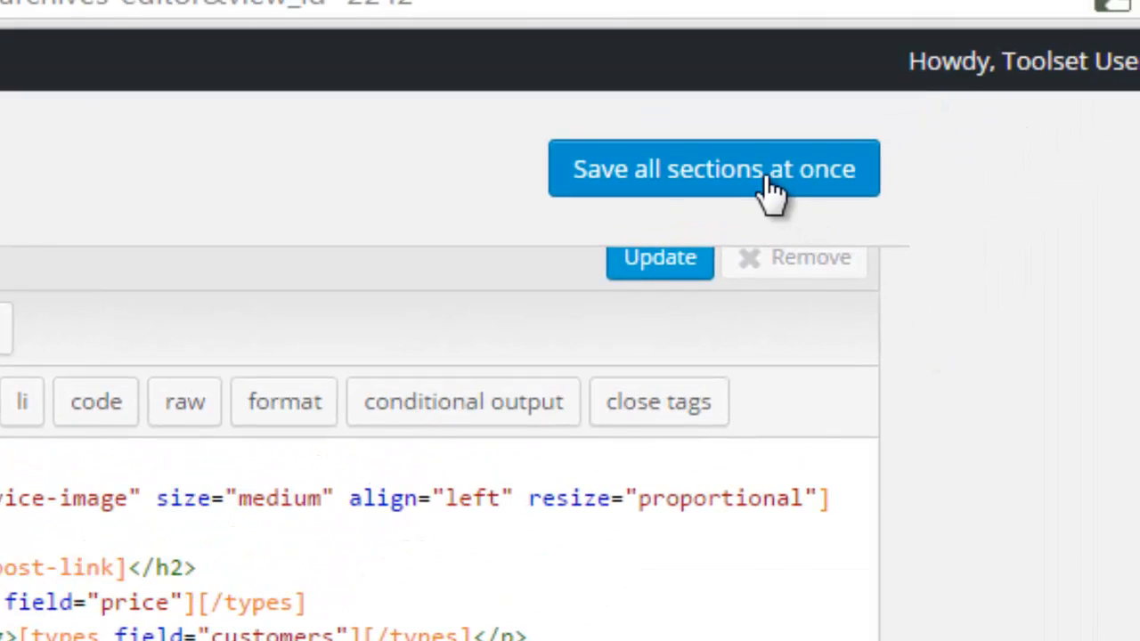
# Save all archive sections and view the Services archive on the live site
pyautogui.click(712, 167)
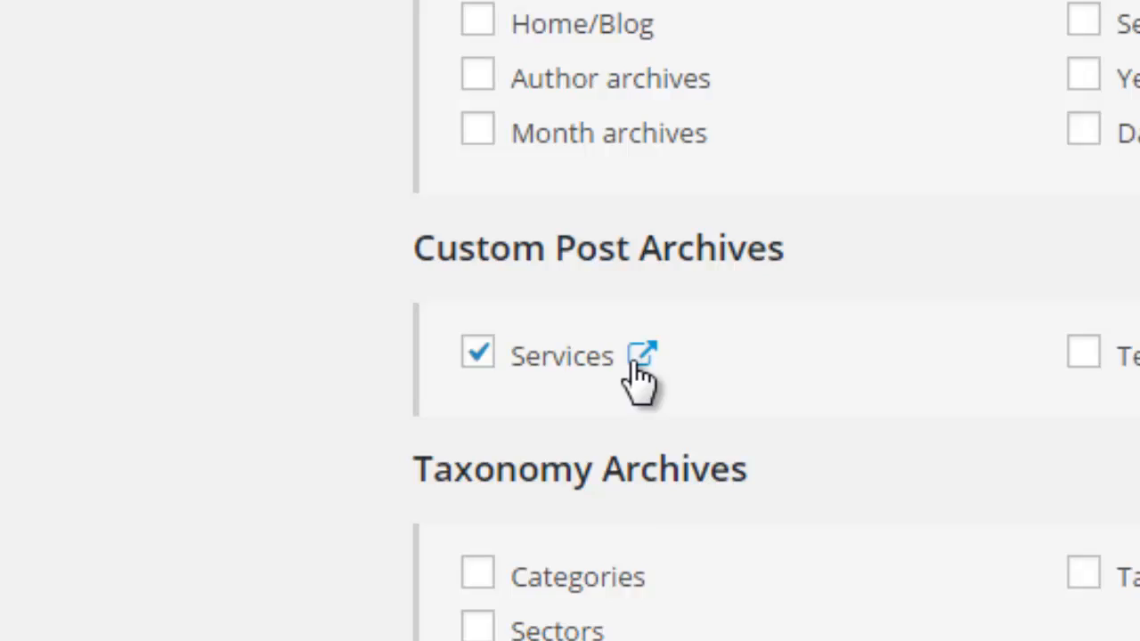
pyautogui.click(643, 354)
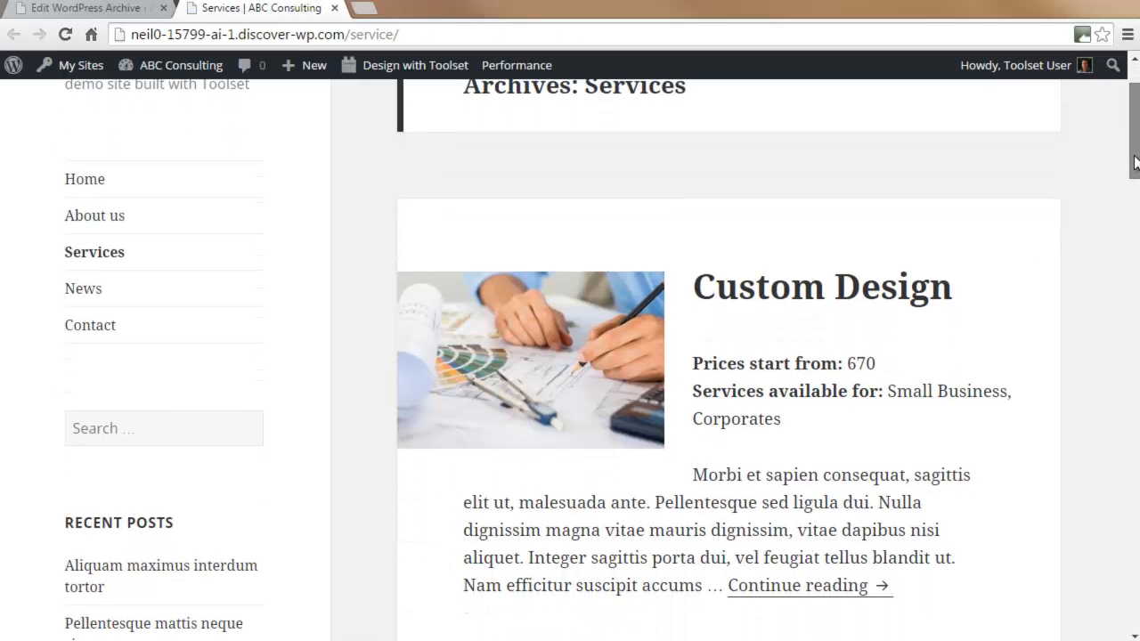
# Scroll through the Services archive to check Custom Design, Cloud Services and Data analysis entries
pyautogui.scroll(-3)
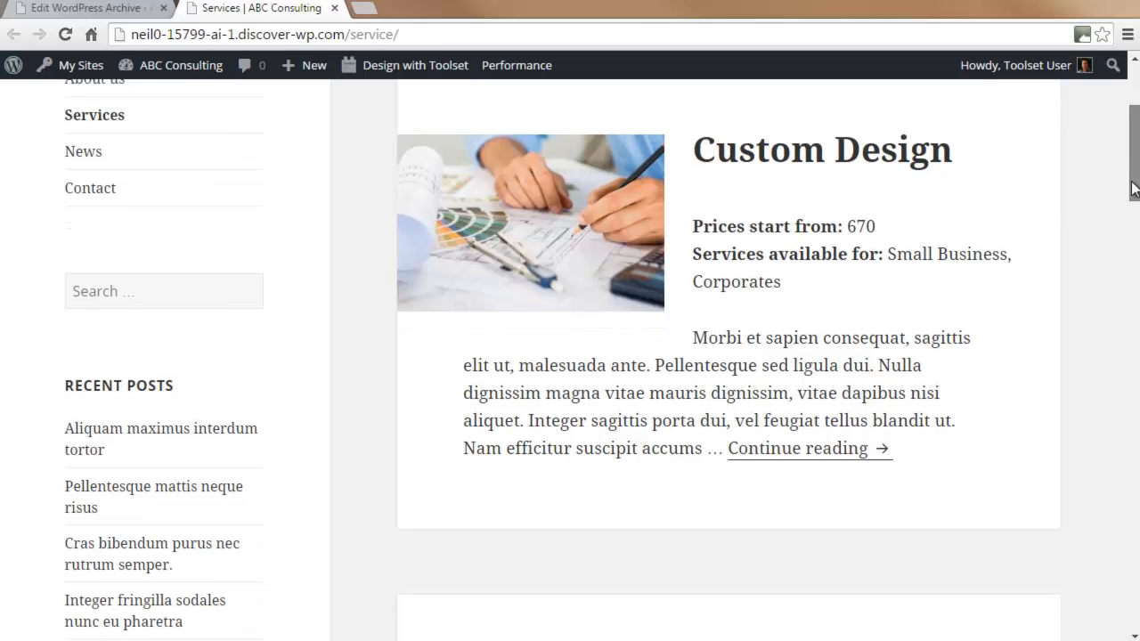
pyautogui.scroll(-3)
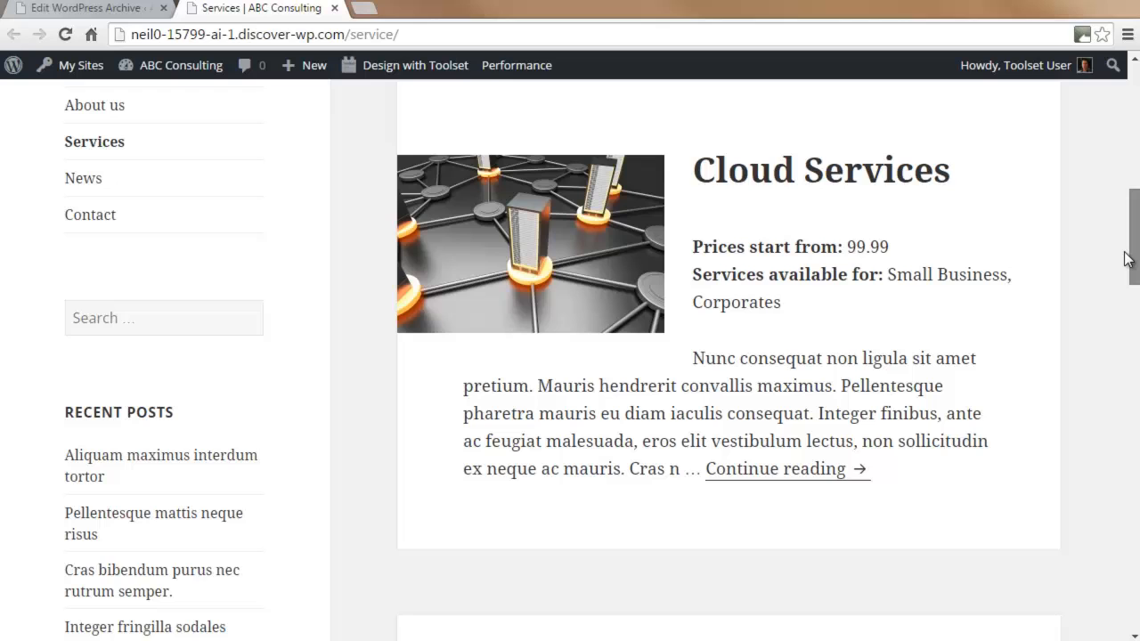
pyautogui.scroll(-3)
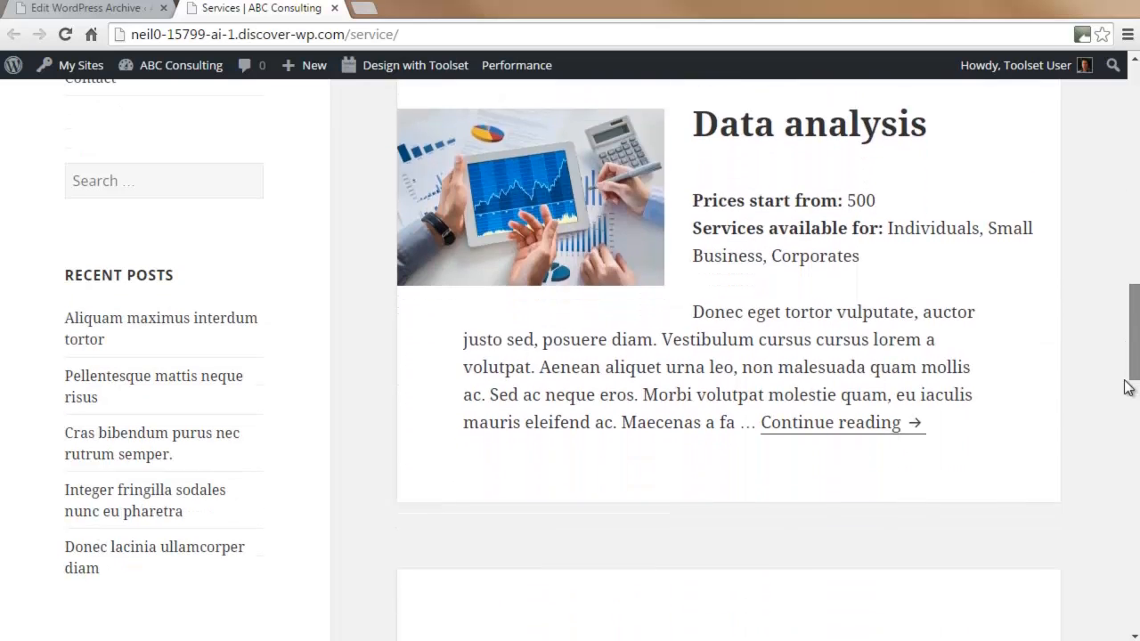
pyautogui.scroll(-3)
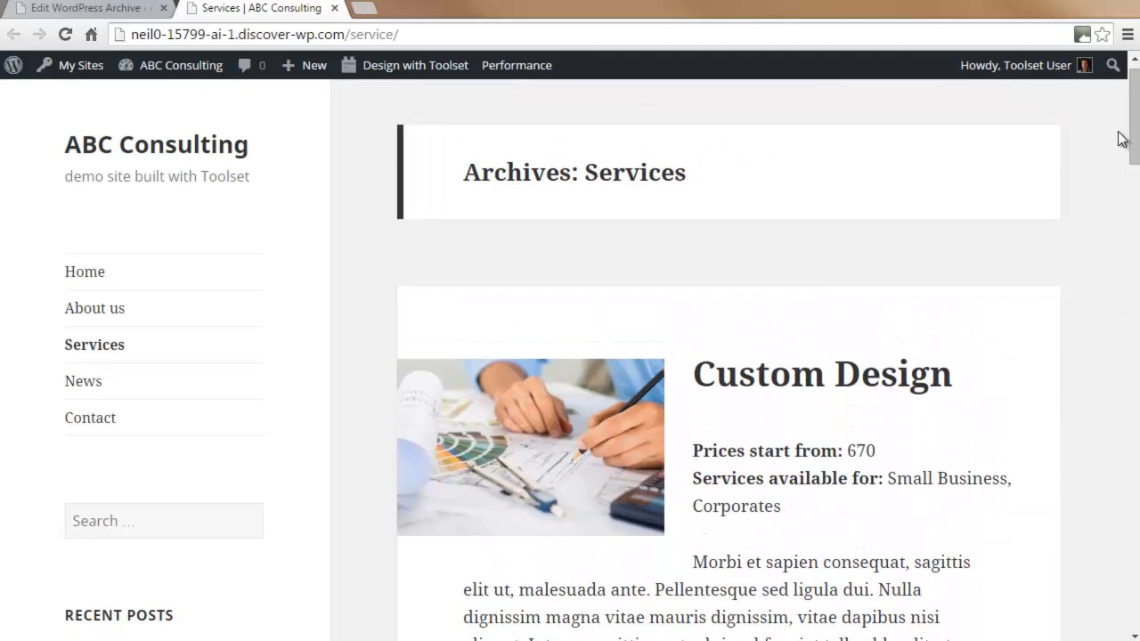
pyautogui.moveTo(895, 233)
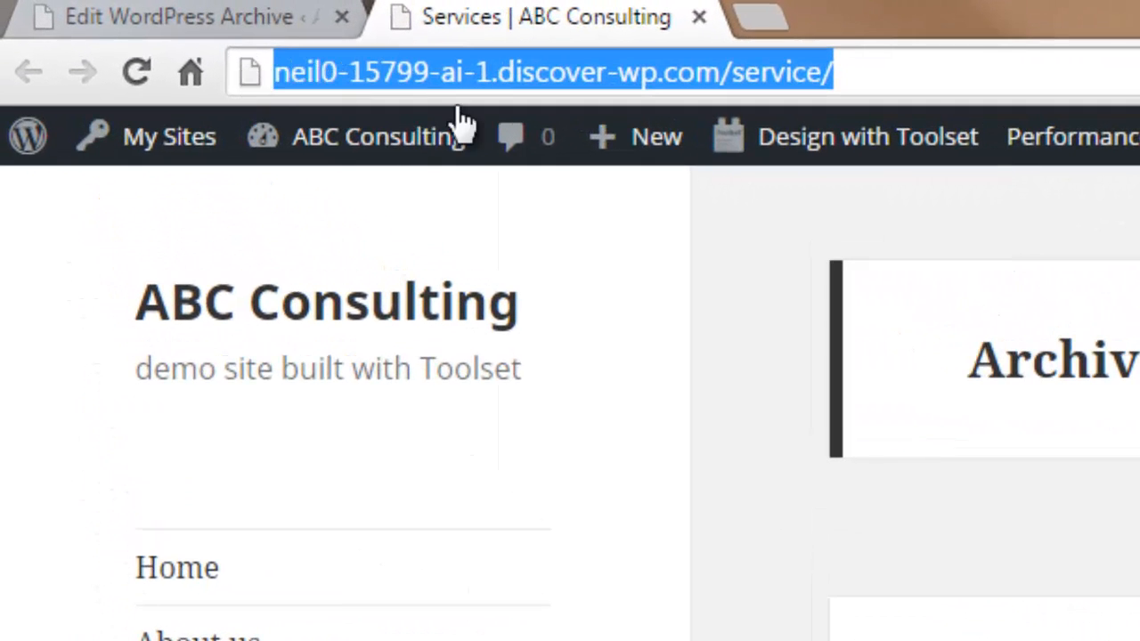
# Copy the Services archive URL, then open the Home page from Pages > All Pages
pyautogui.rightClick(552, 71)
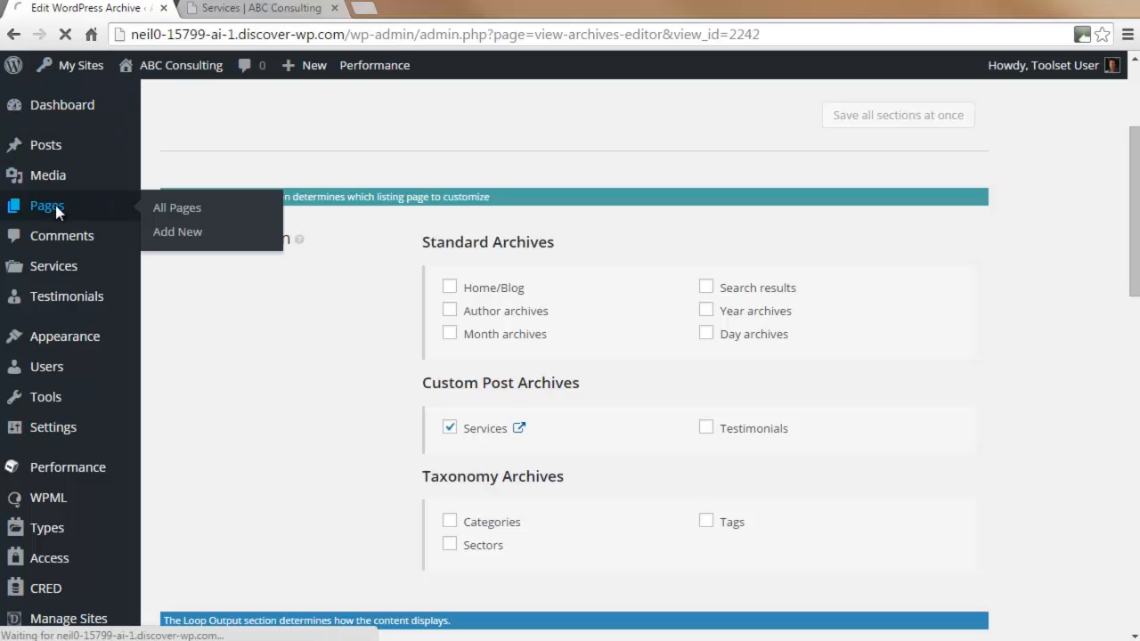
pyautogui.click(176, 206)
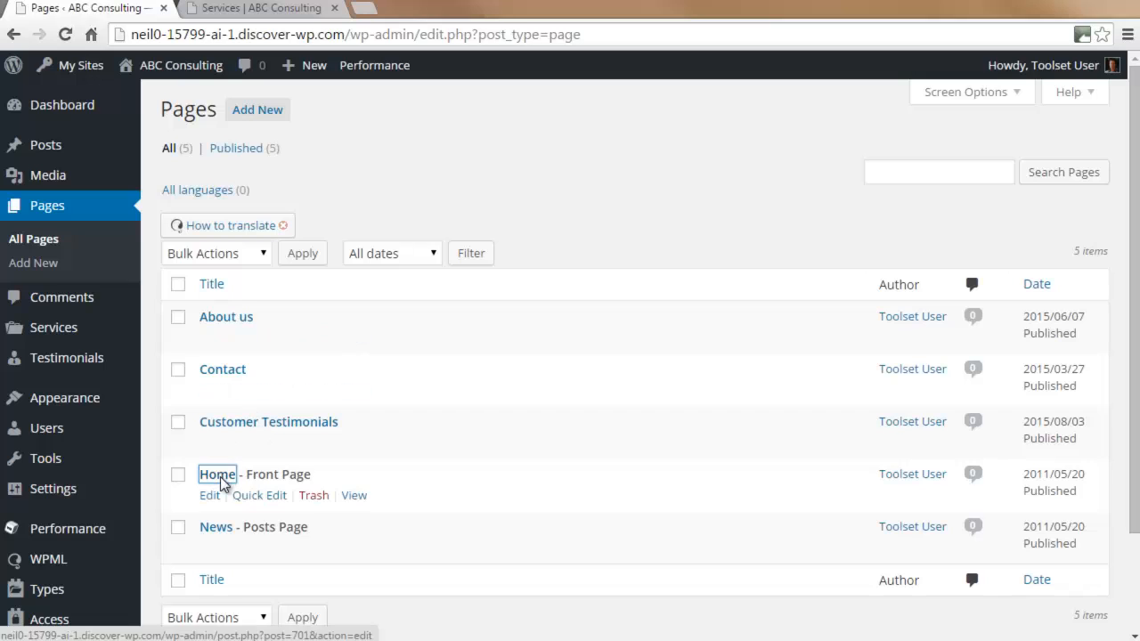
pyautogui.click(218, 474)
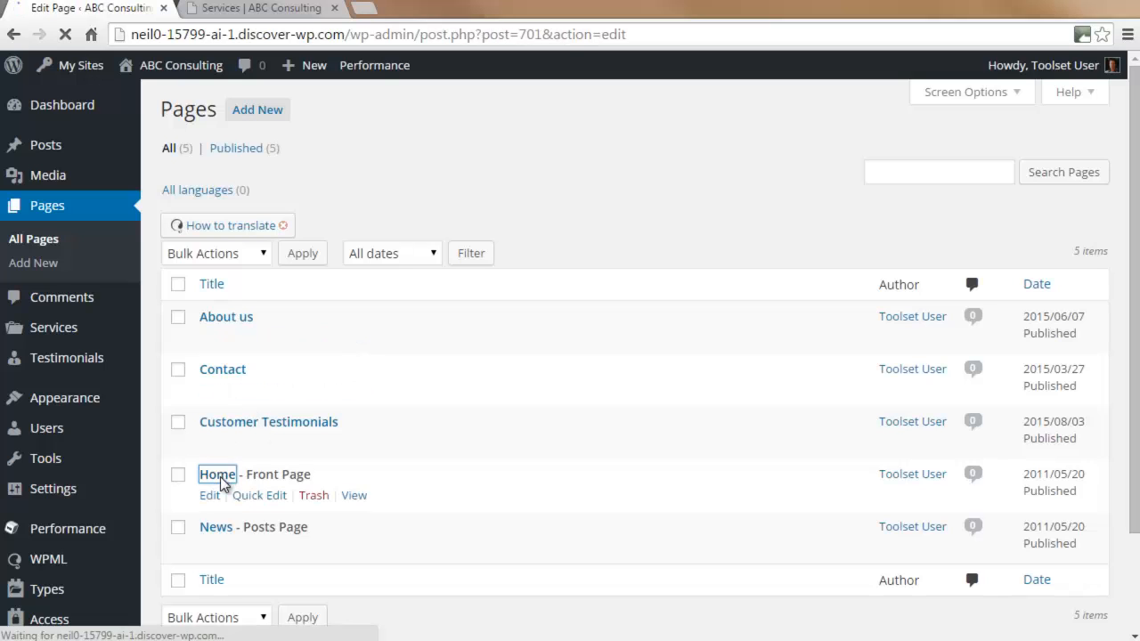
# Add a 'Check out the full offer >>' line below the Recent Services view shortcode
pyautogui.click(217, 474)
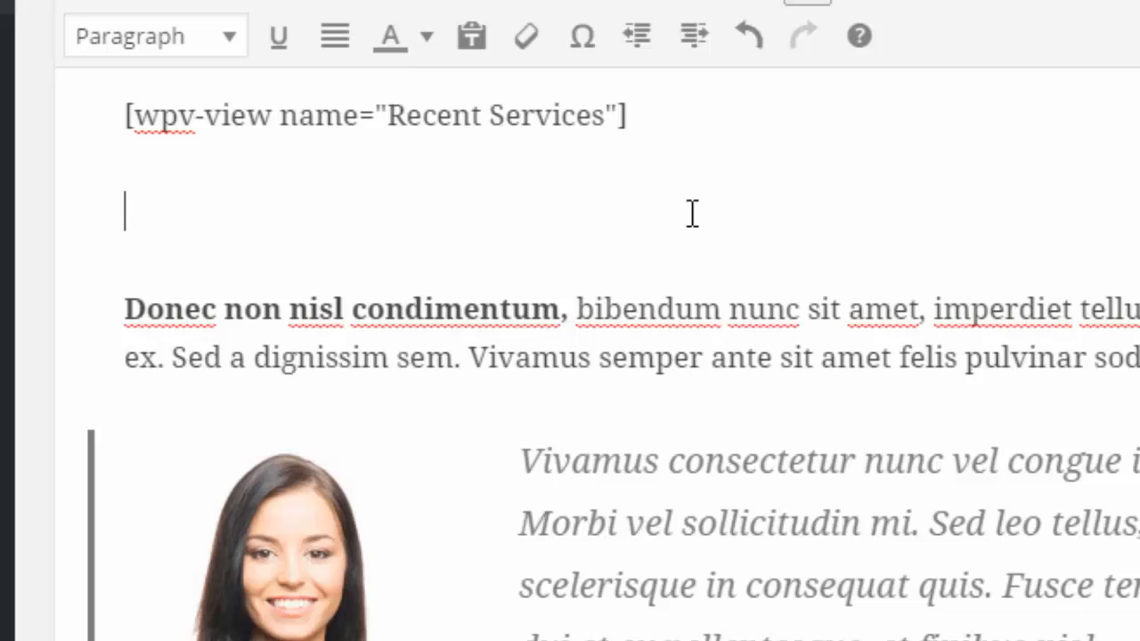
pyautogui.write('Check')
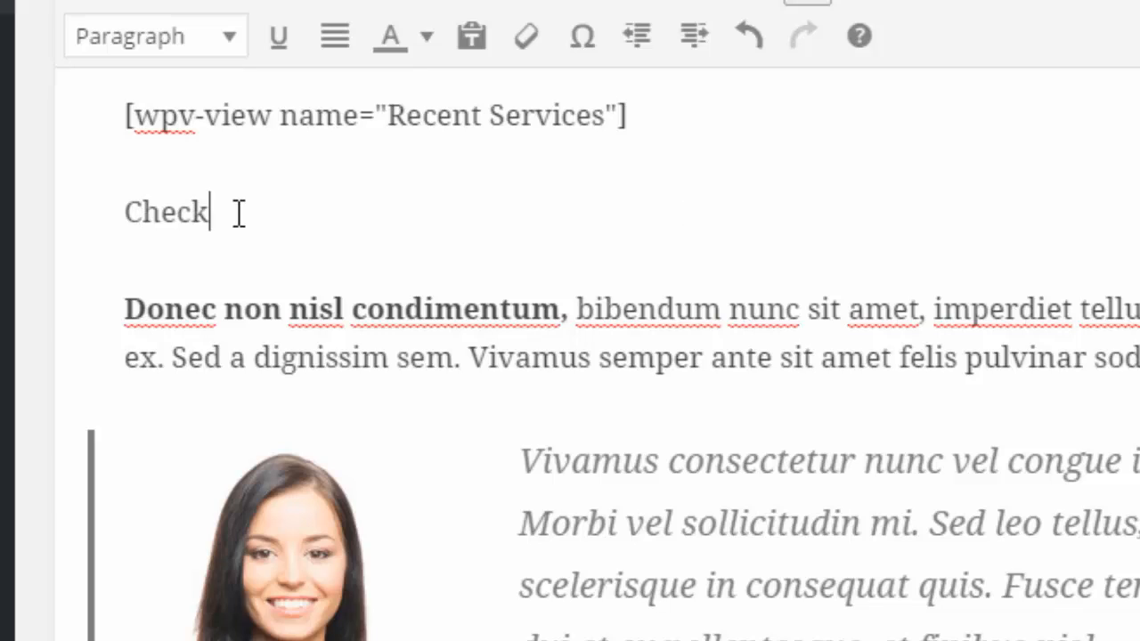
pyautogui.write('out')
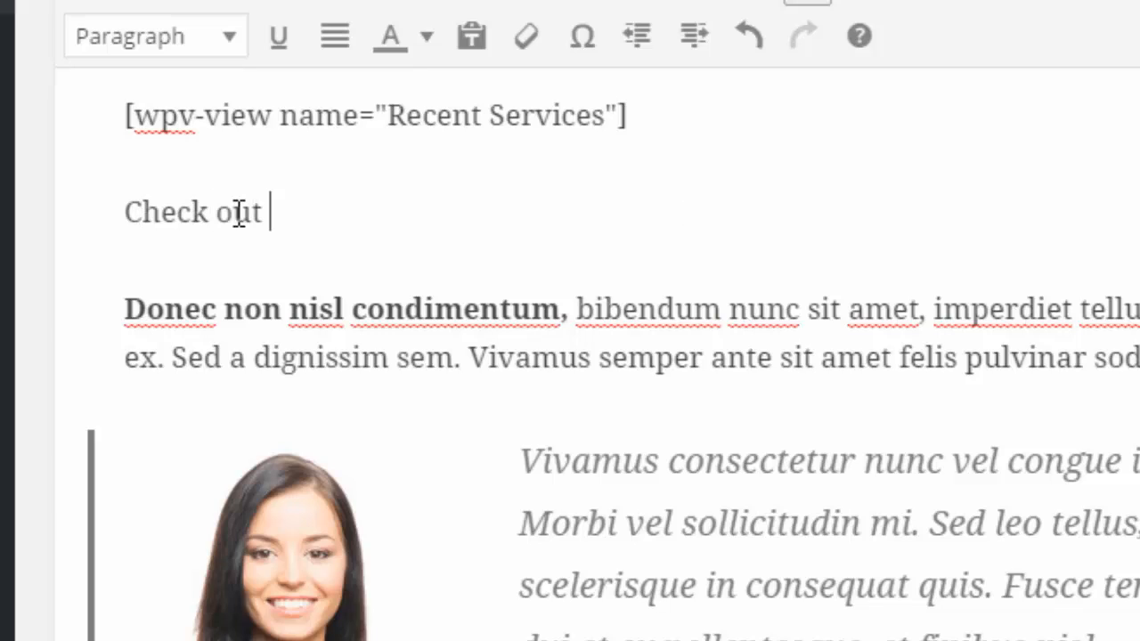
pyautogui.write('the full offer >>')
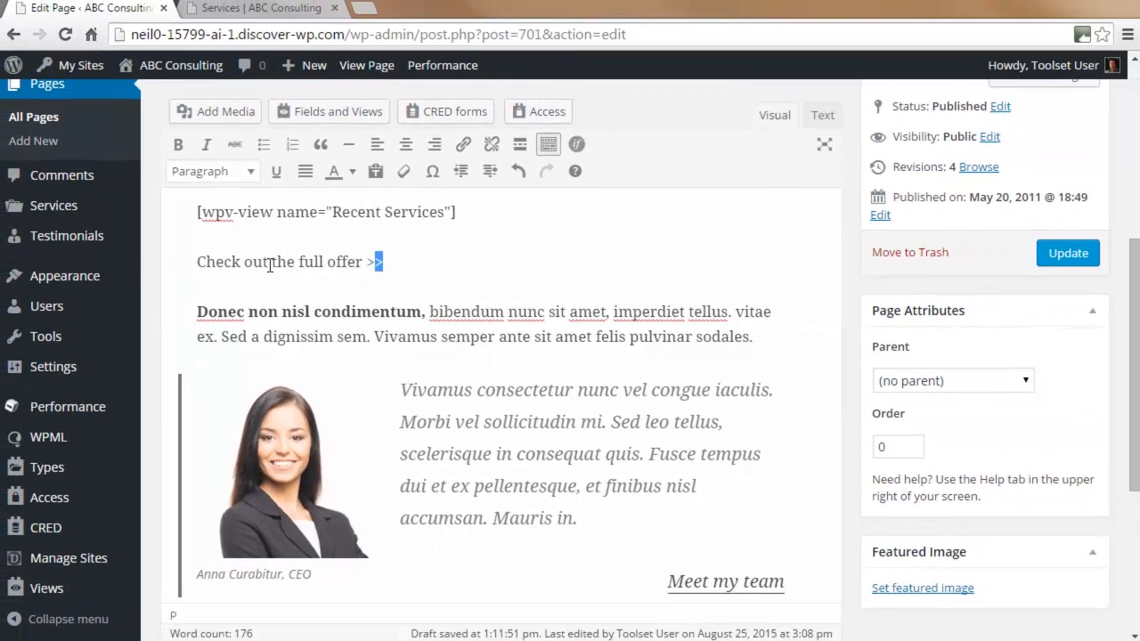
# Link the line to the copied Services archive URL and update the Home page
pyautogui.tripleClick(285, 260)
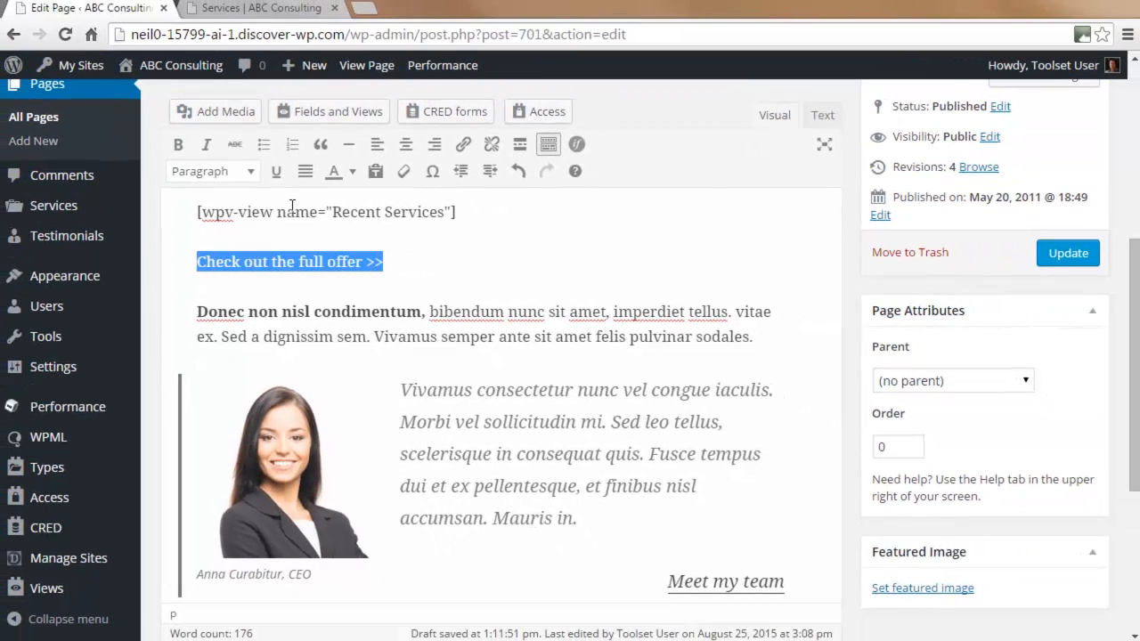
pyautogui.click(463, 143)
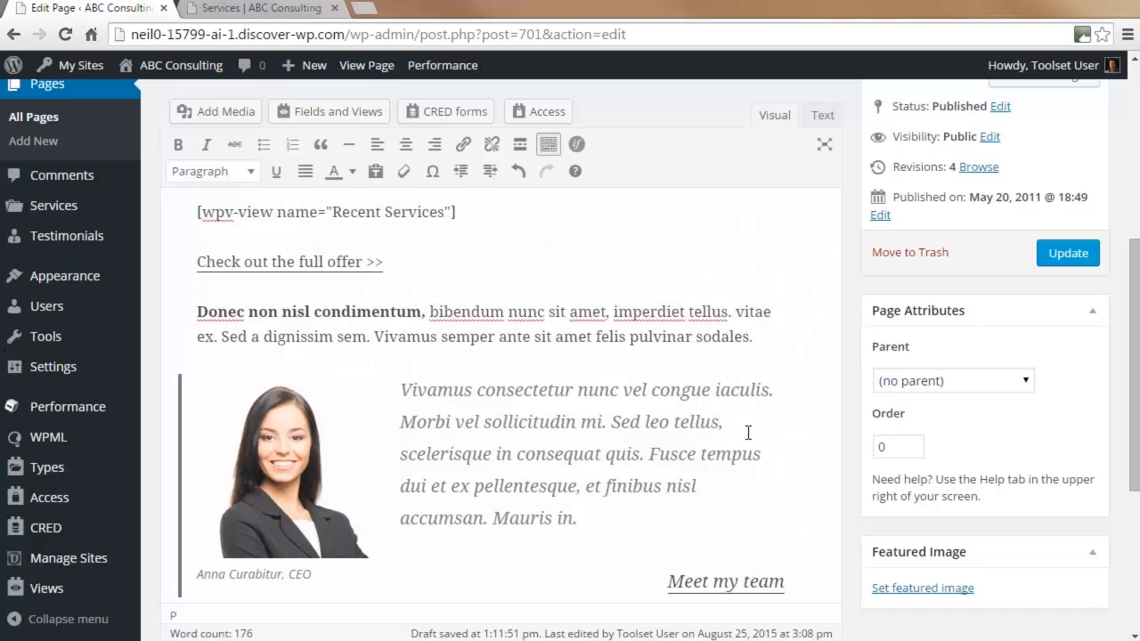
pyautogui.click(1069, 253)
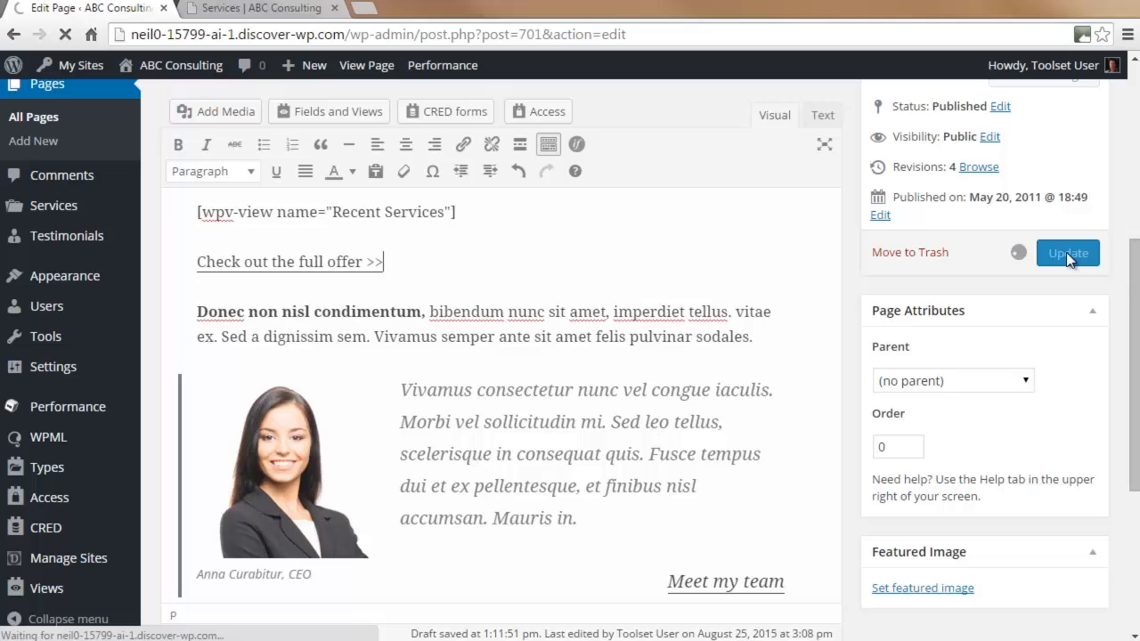
pyautogui.click(1067, 253)
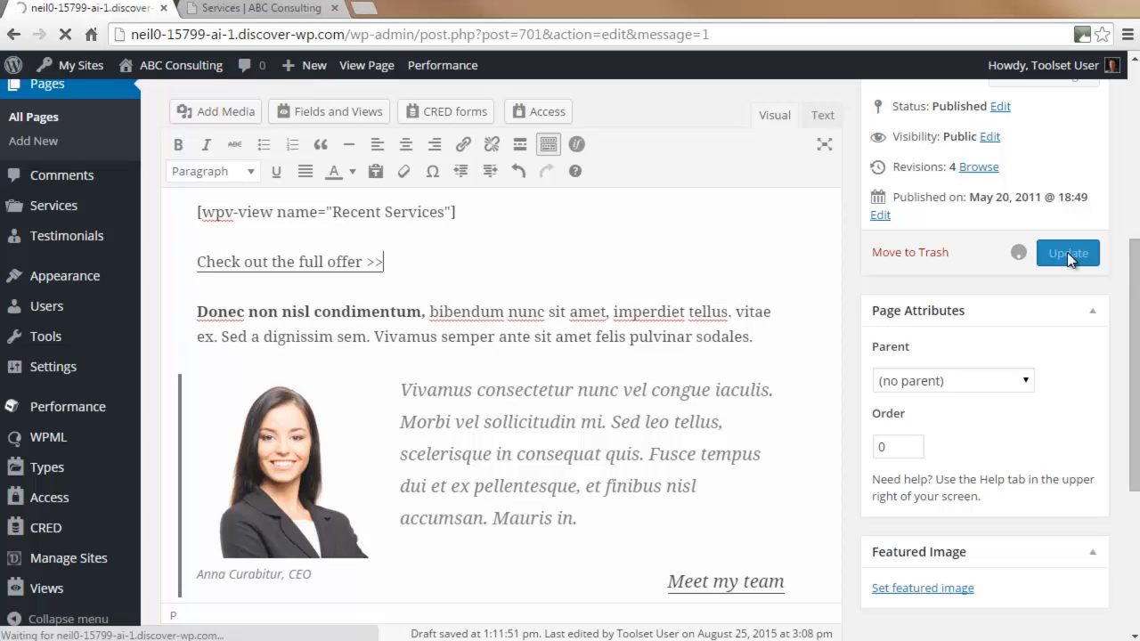
pyautogui.click(1069, 253)
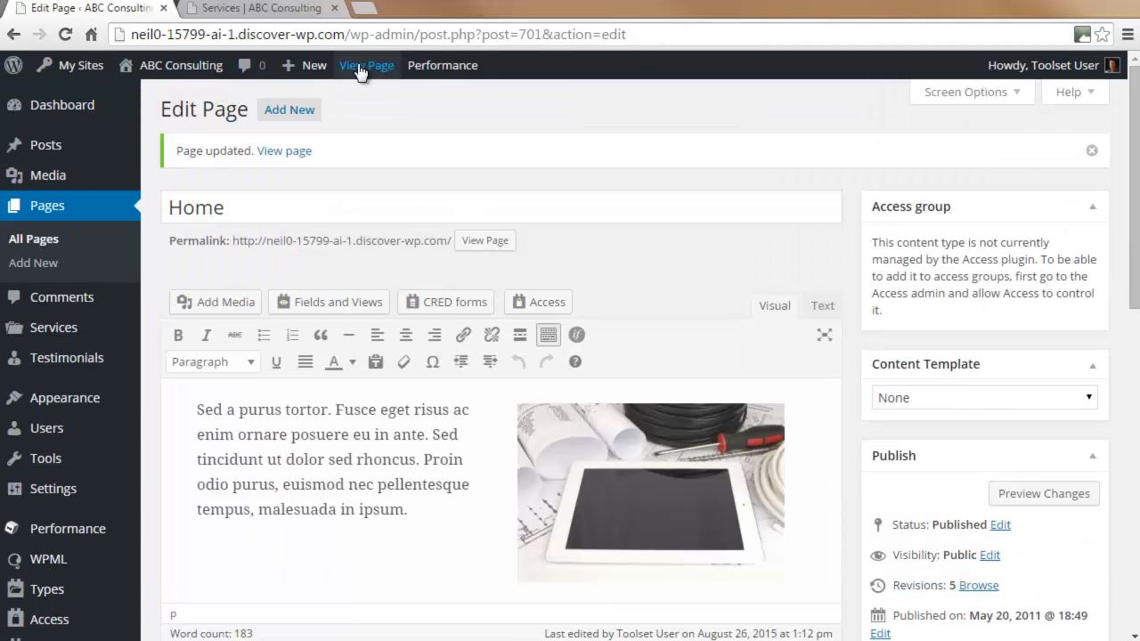
# View the live Home page and follow 'Check out the full offer >>' to the Services archive
pyautogui.click(367, 65)
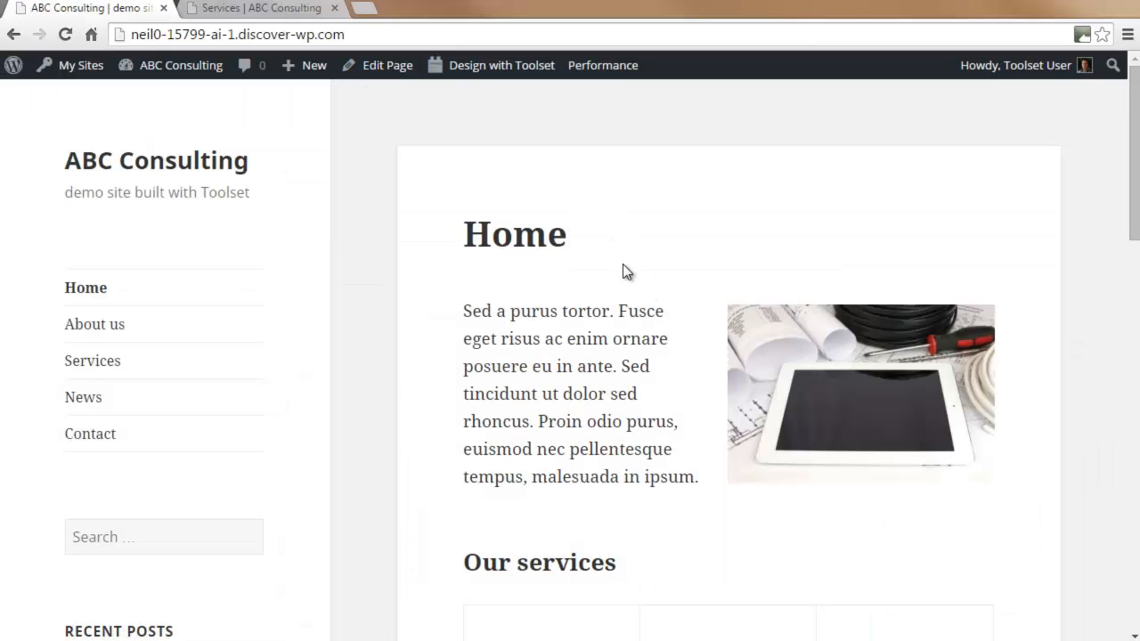
pyautogui.scroll(-3)
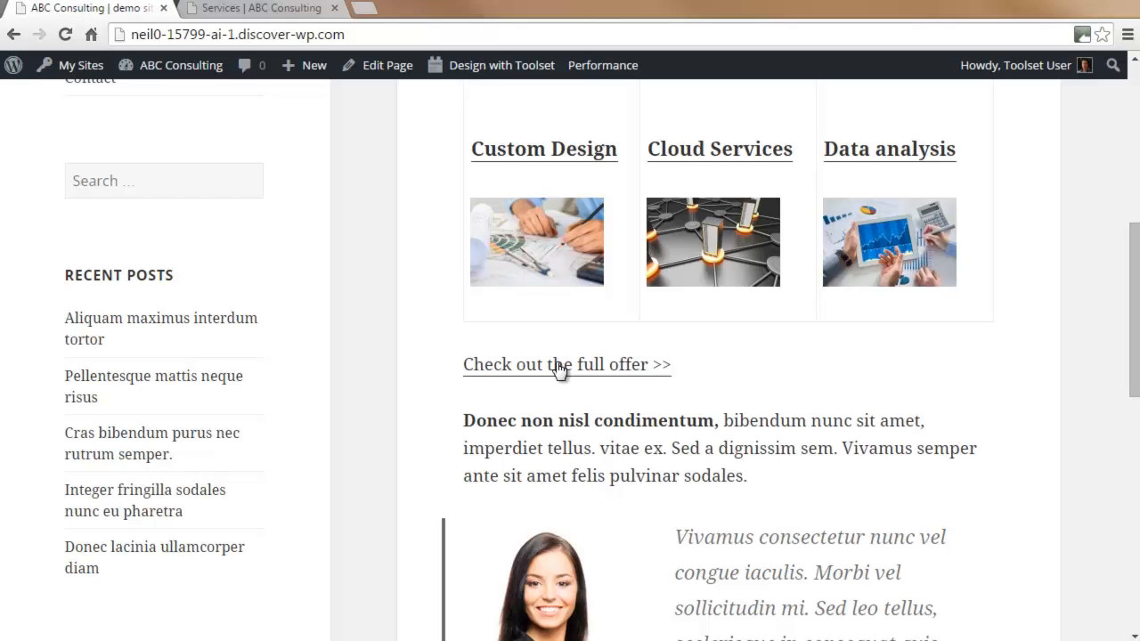
pyautogui.click(566, 364)
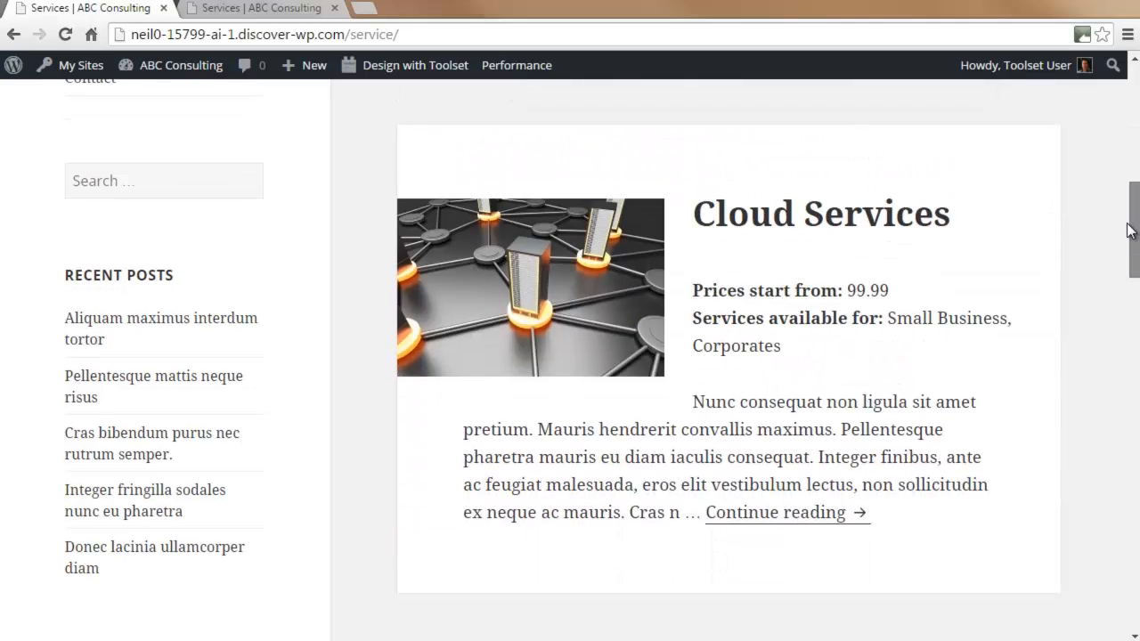
pyautogui.scroll(-3)
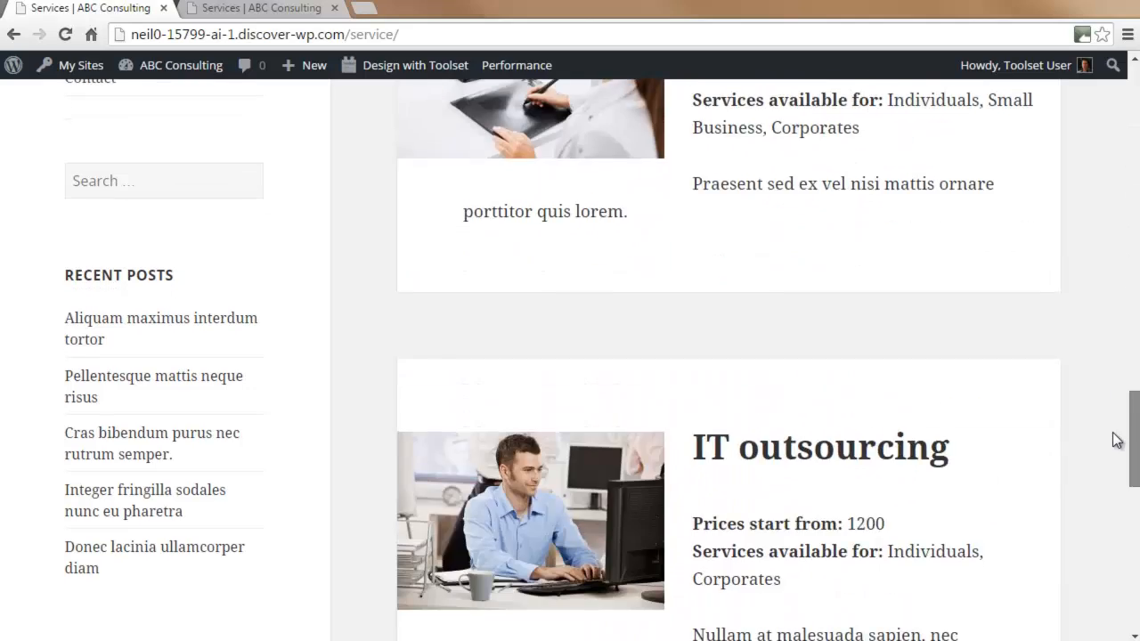